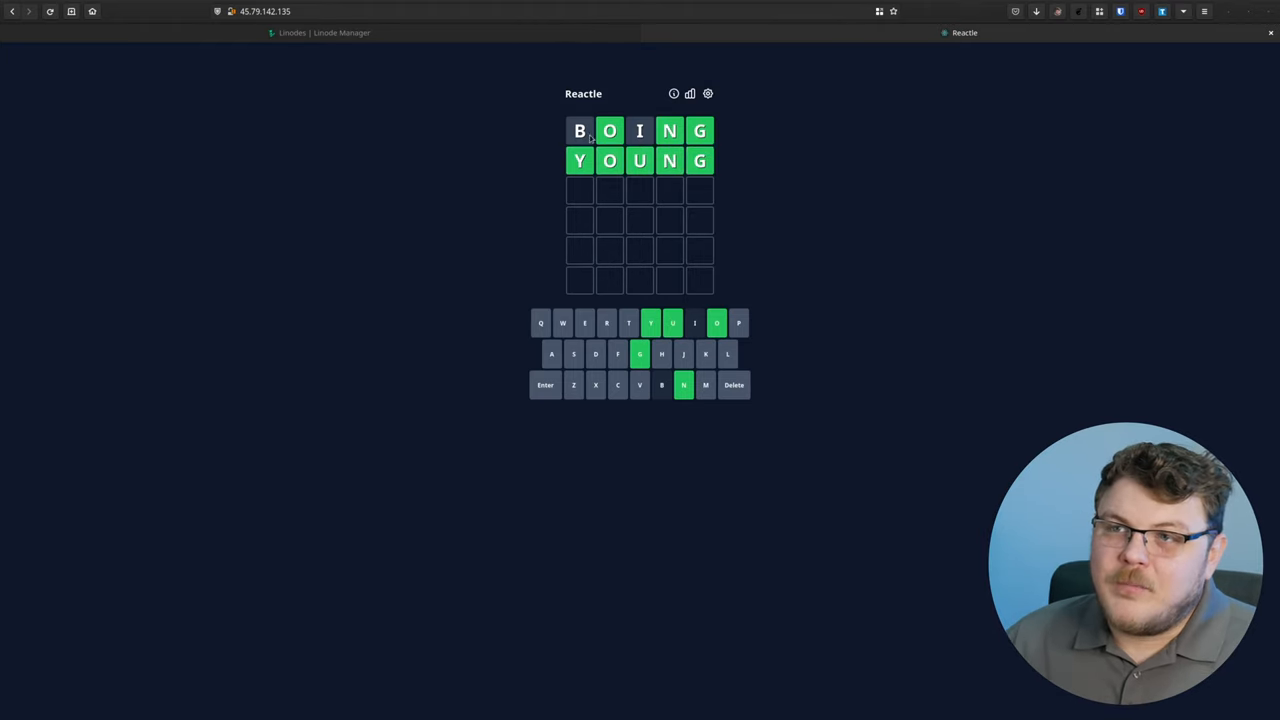
pyautogui.moveTo(1176, 48)
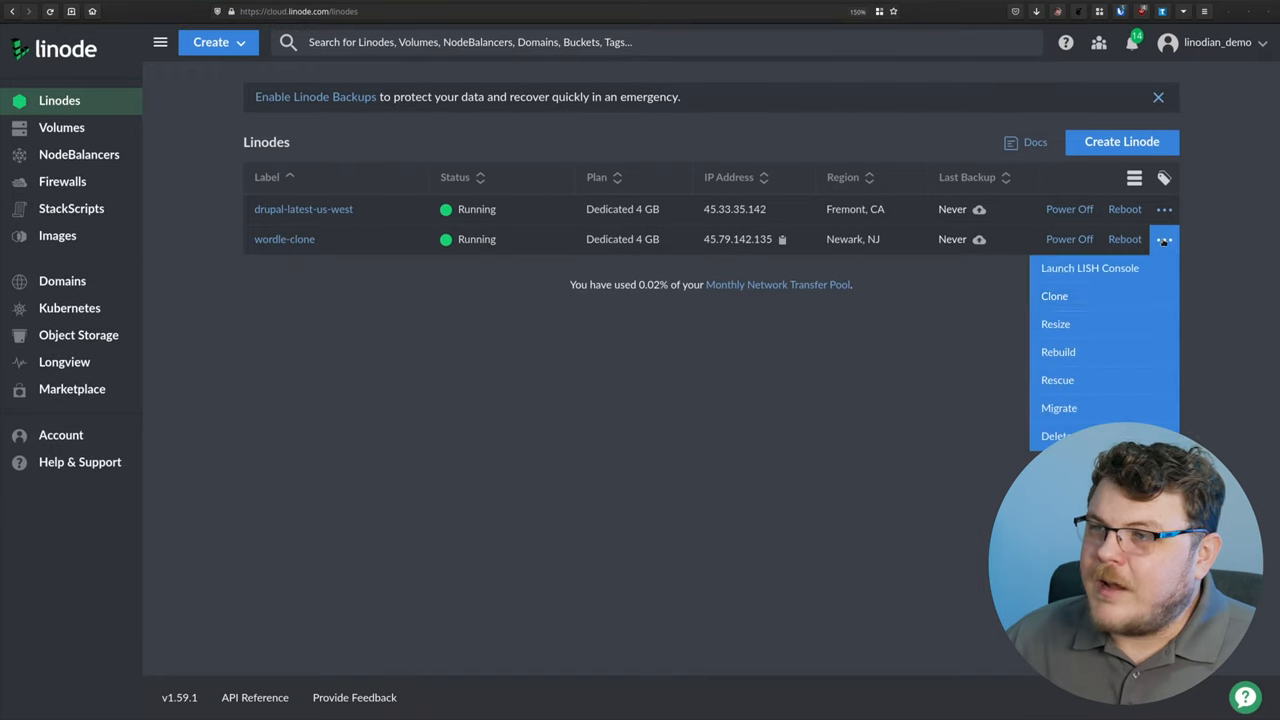
# Delete the wordle-clone Linode, confirming with Delete Linode, leaving only drupal-latest-us-west
pyautogui.click(1058, 436)
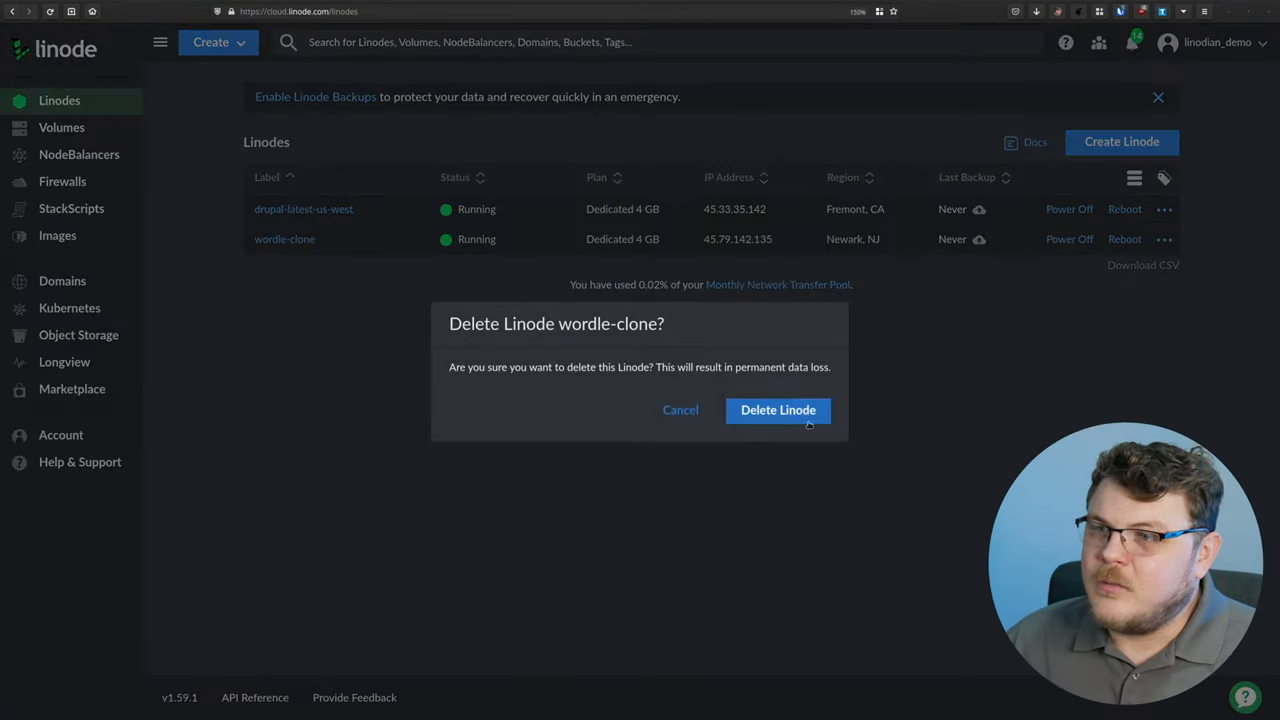
pyautogui.click(778, 410)
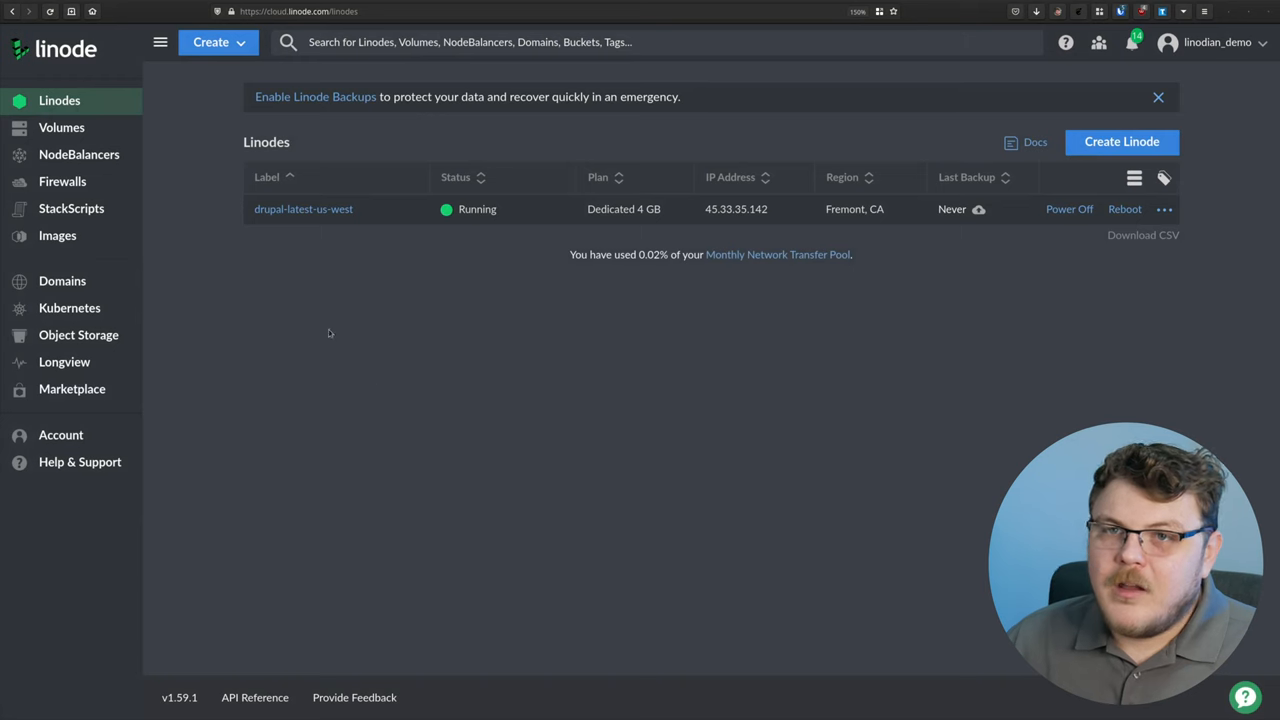
pyautogui.click(216, 42)
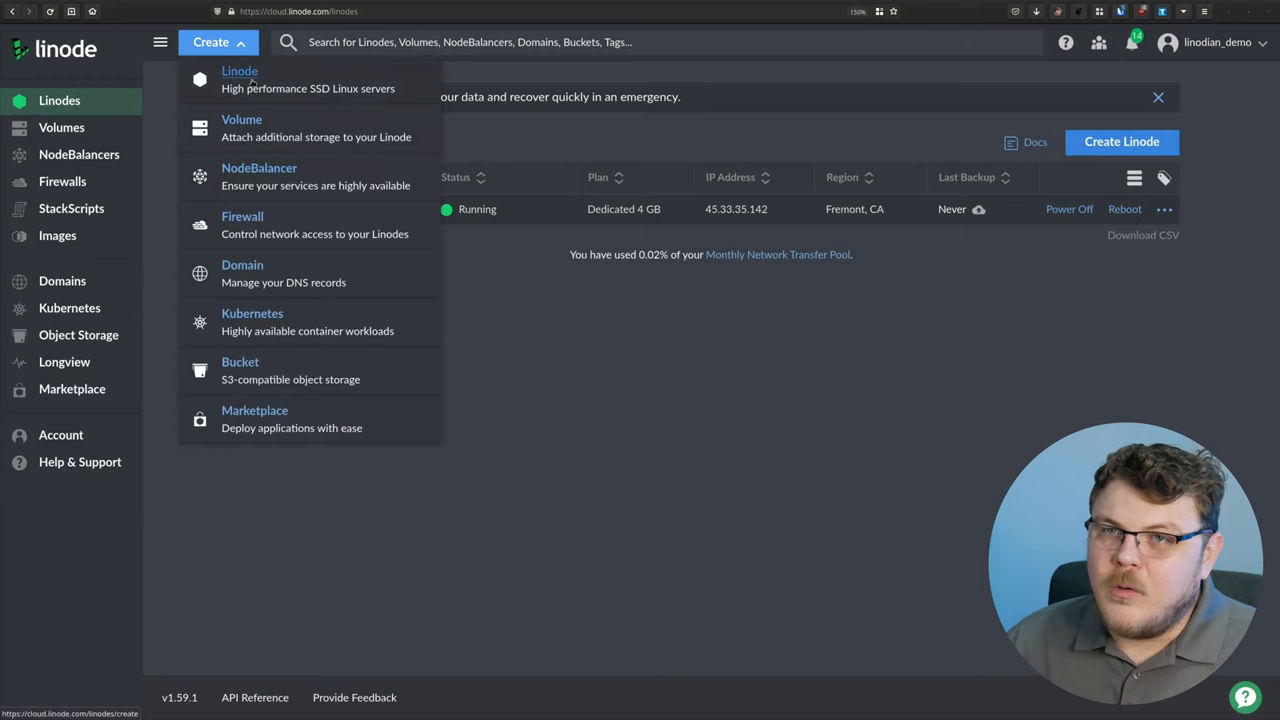
# Start a new Linode with Ubuntu 21.04 in Newark, NJ on the Dedicated 4 GB plan at $30/mo
pyautogui.click(240, 72)
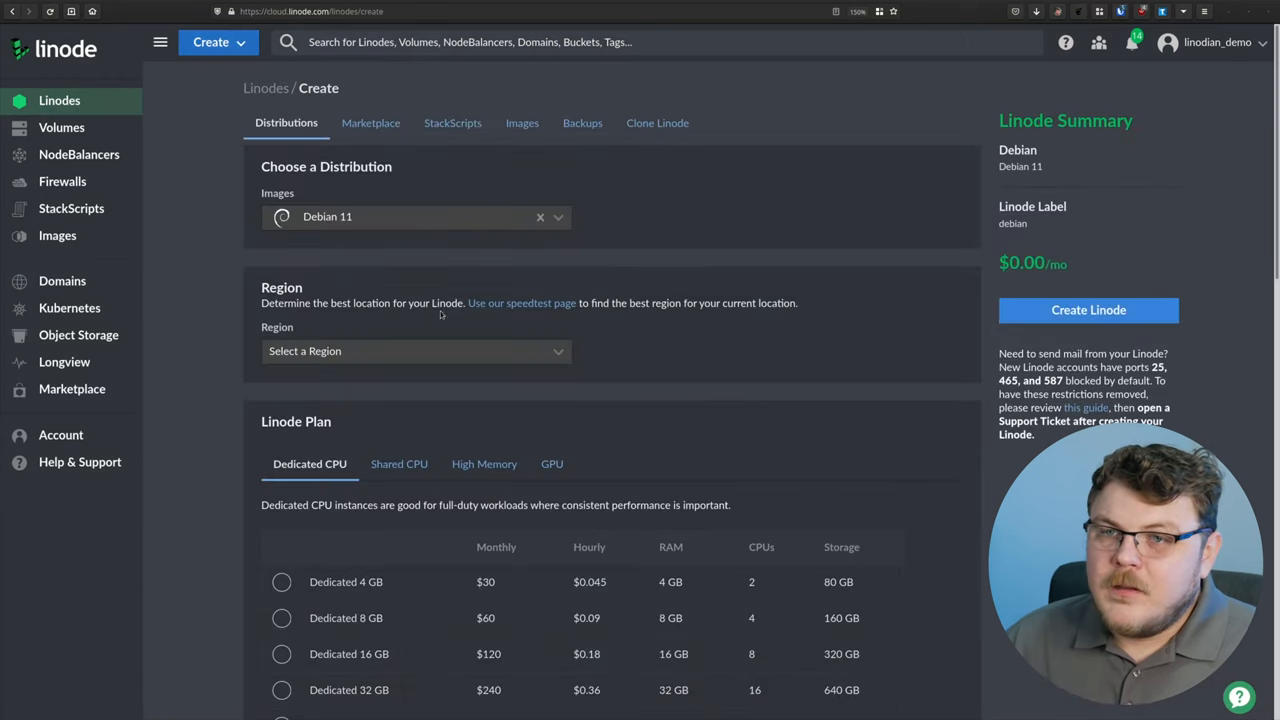
pyautogui.click(400, 216)
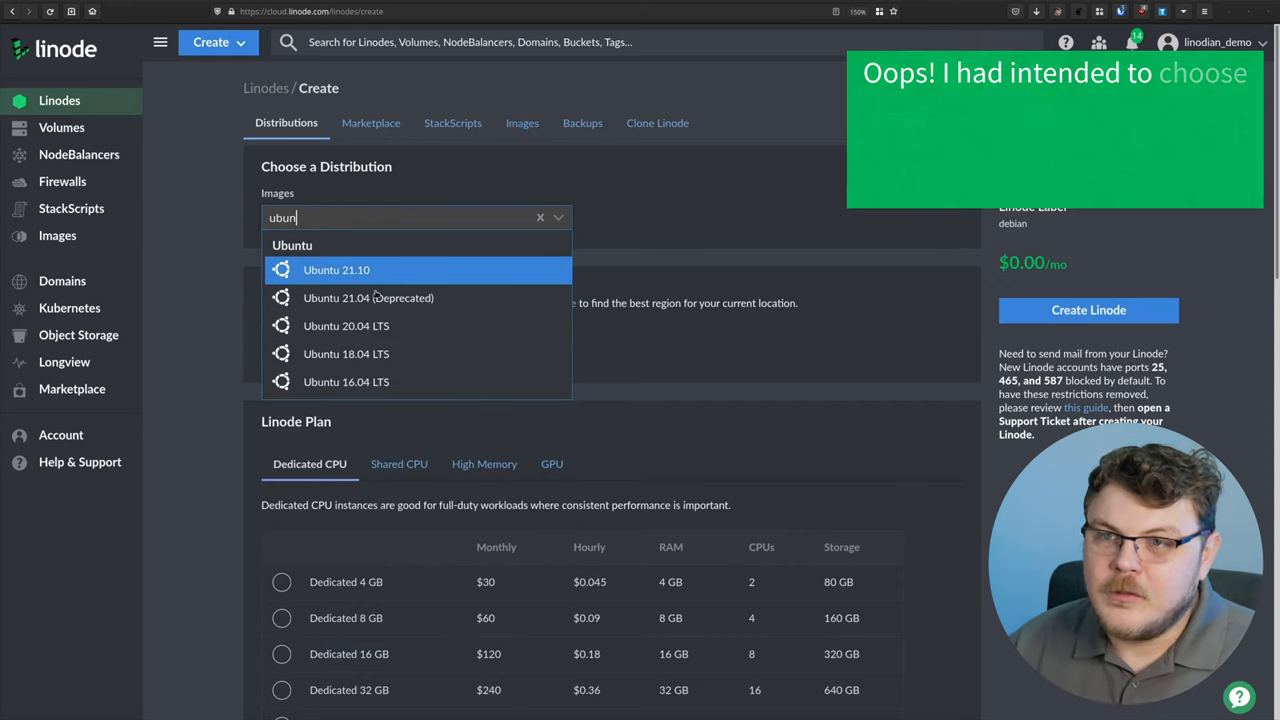
pyautogui.click(368, 296)
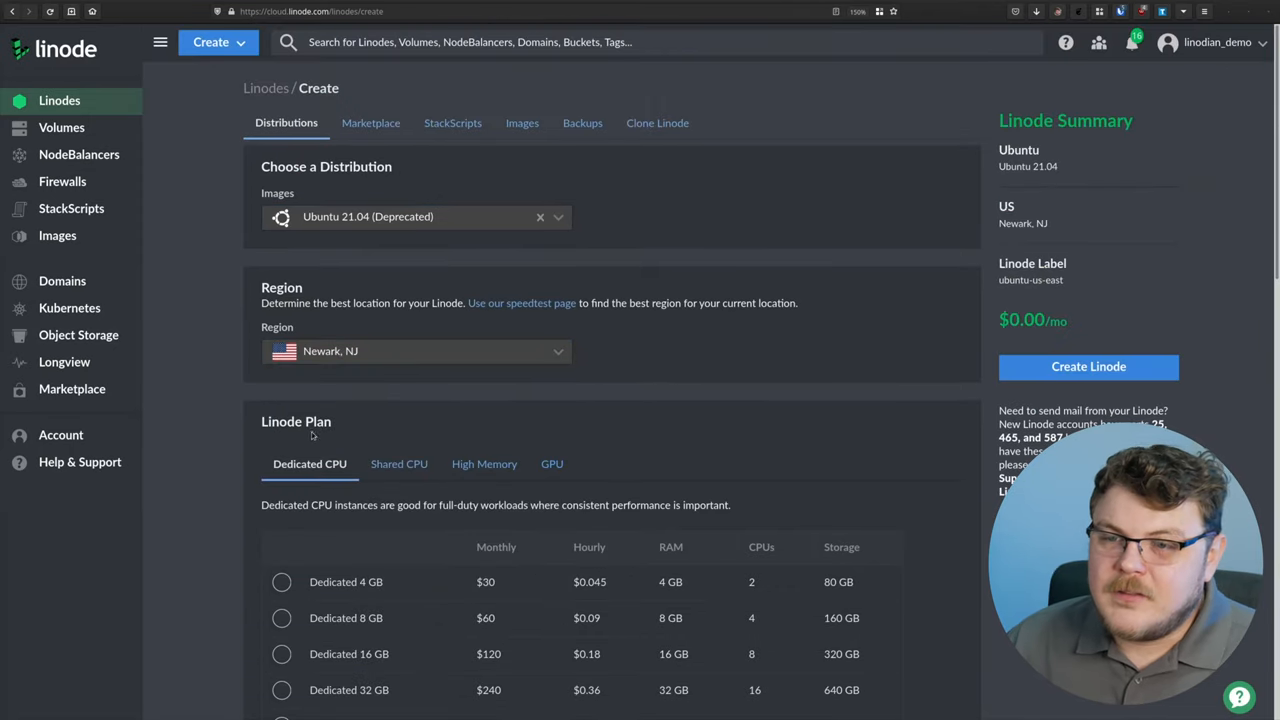
pyautogui.scroll(-3)
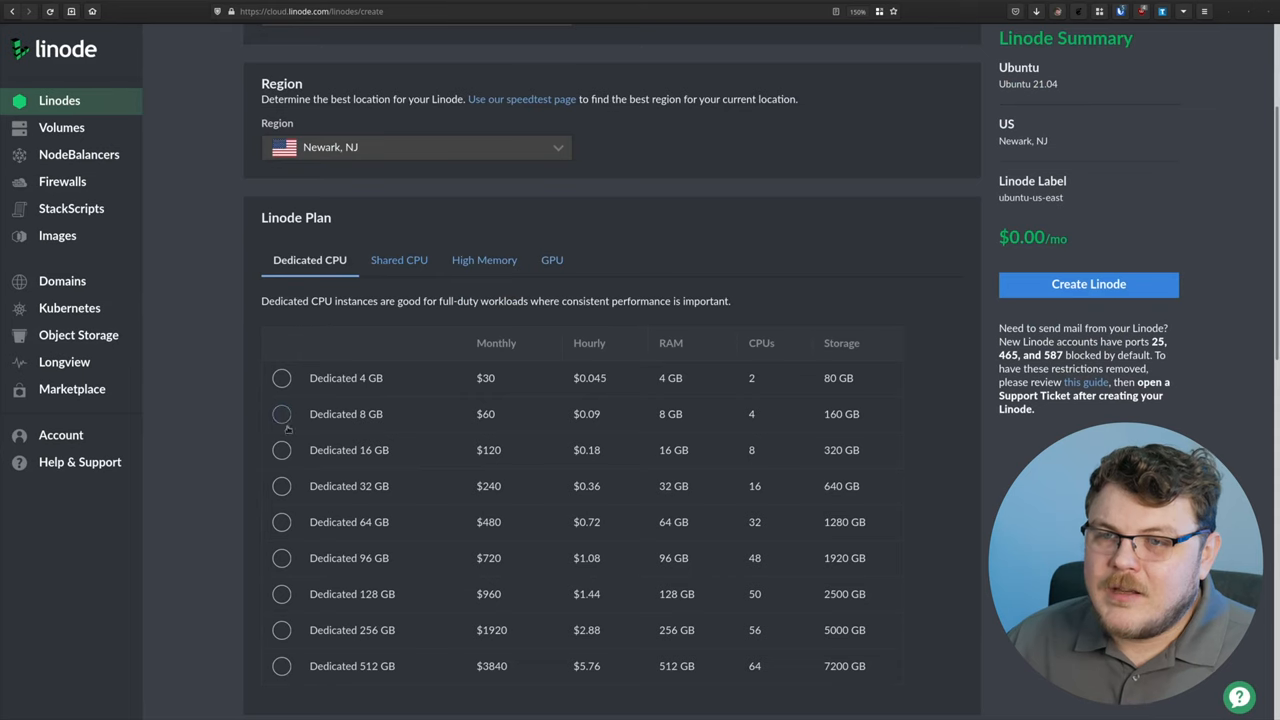
pyautogui.click(400, 260)
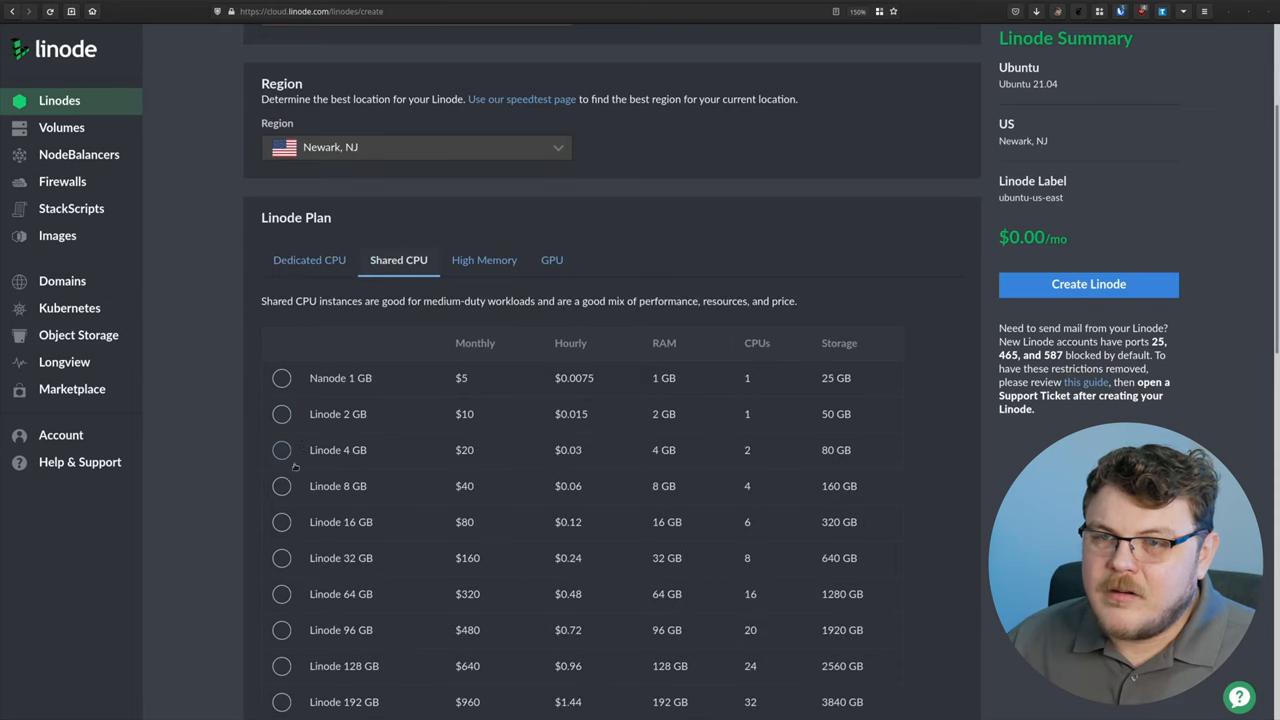
pyautogui.click(308, 260)
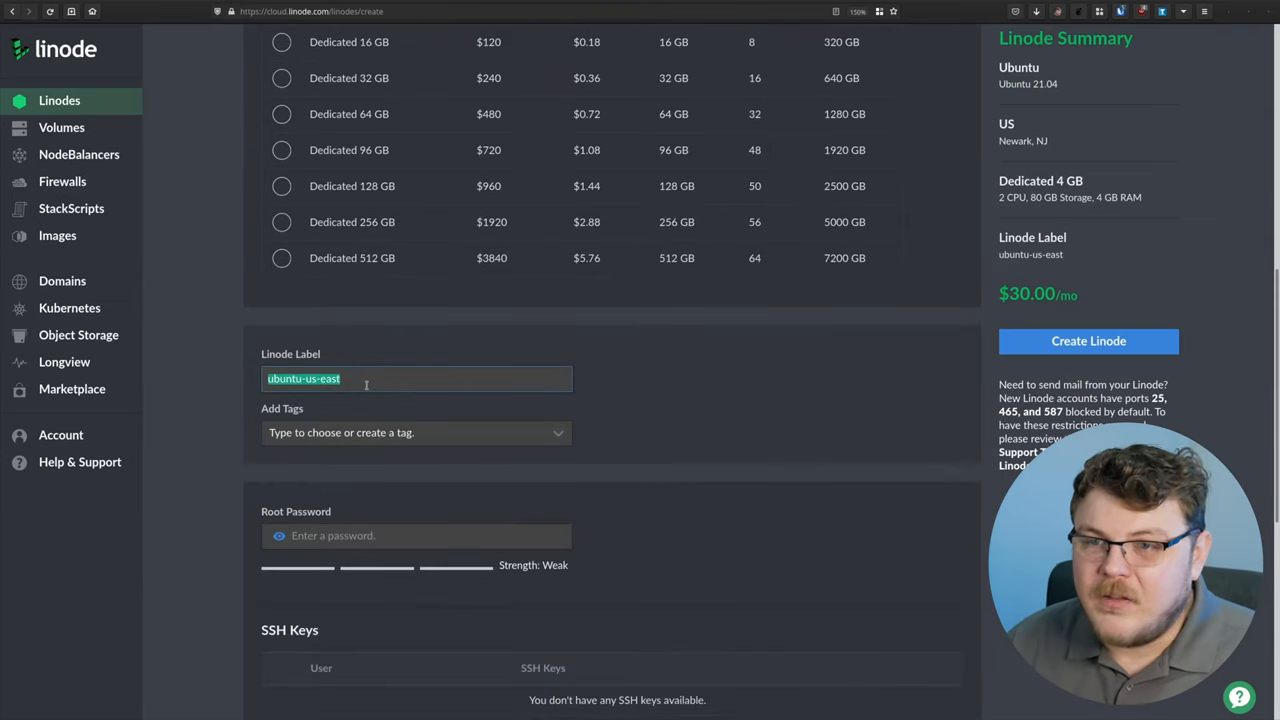
# Label the Linode wordle-clone, remove the game server tag, and set a root password
pyautogui.write('wordle-clone')
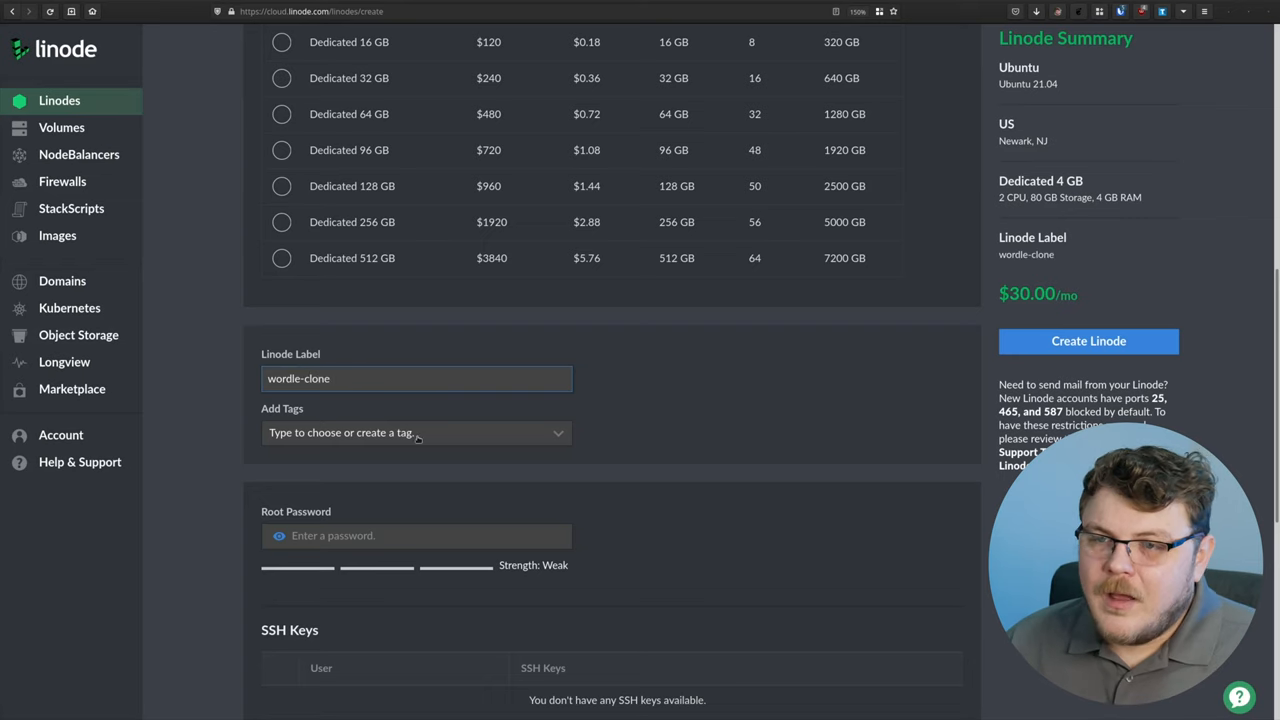
pyautogui.write('game server')
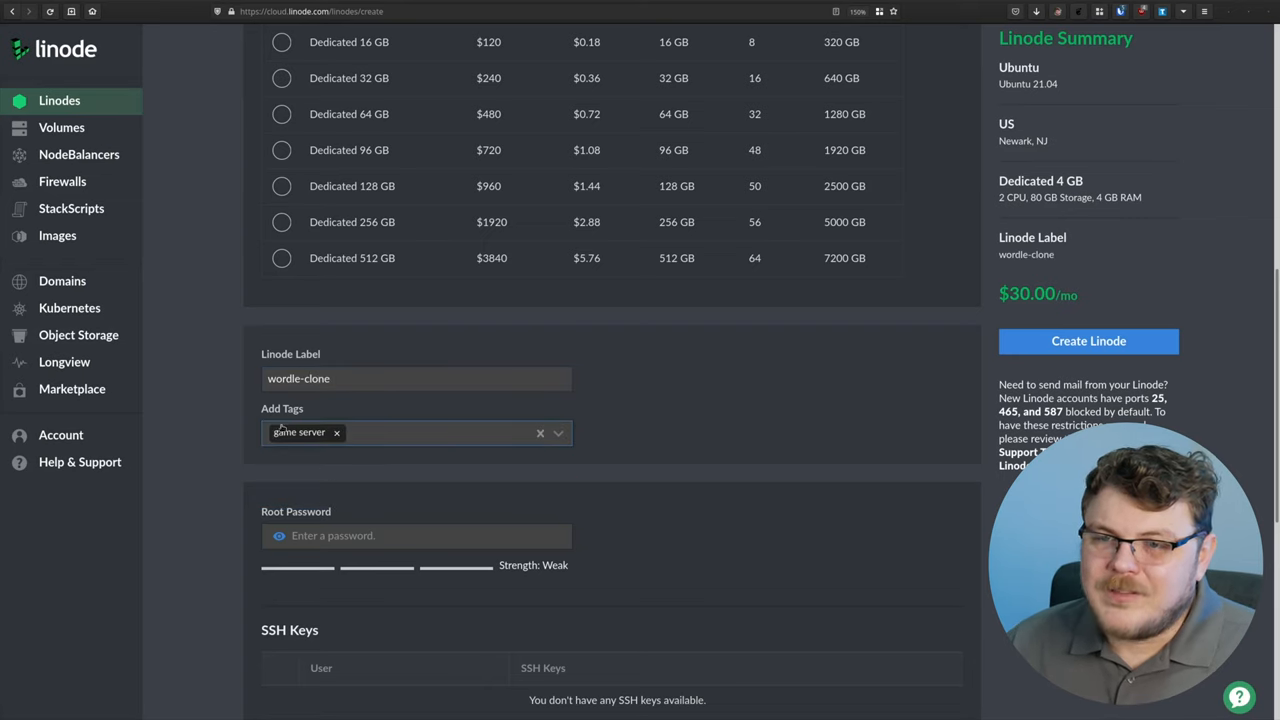
pyautogui.click(336, 432)
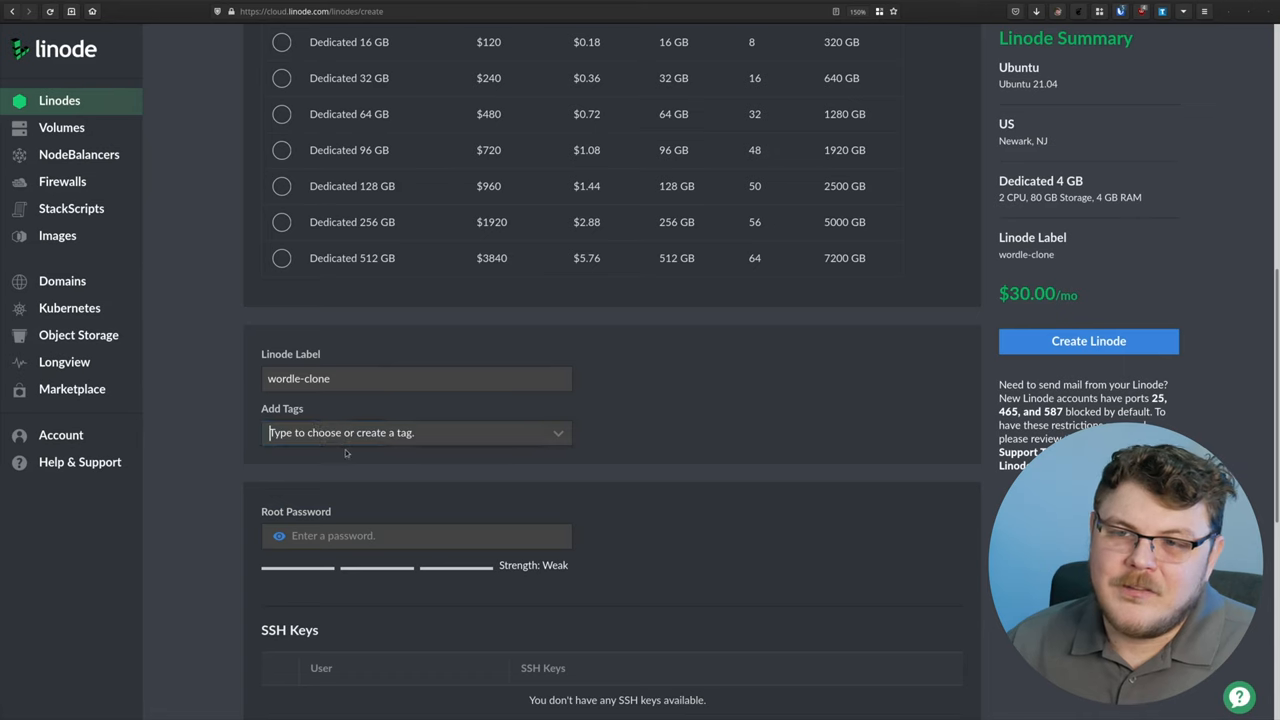
pyautogui.scroll(-3)
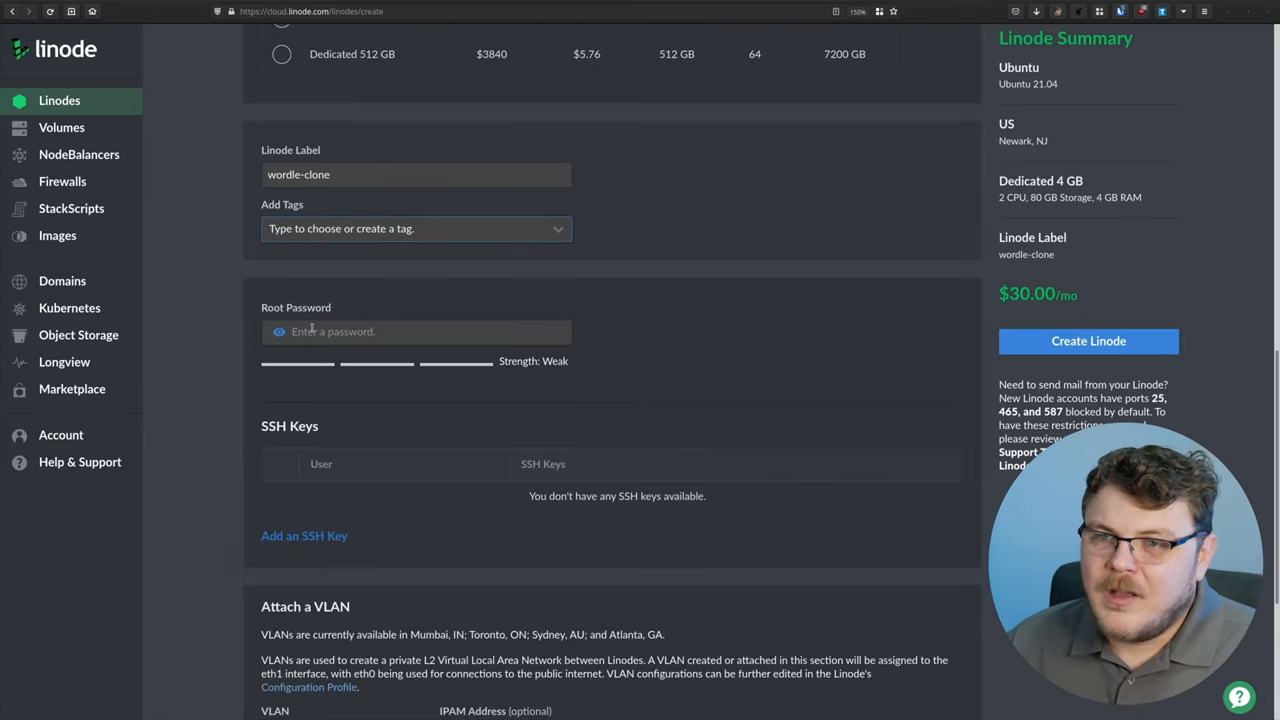
pyautogui.write('••')
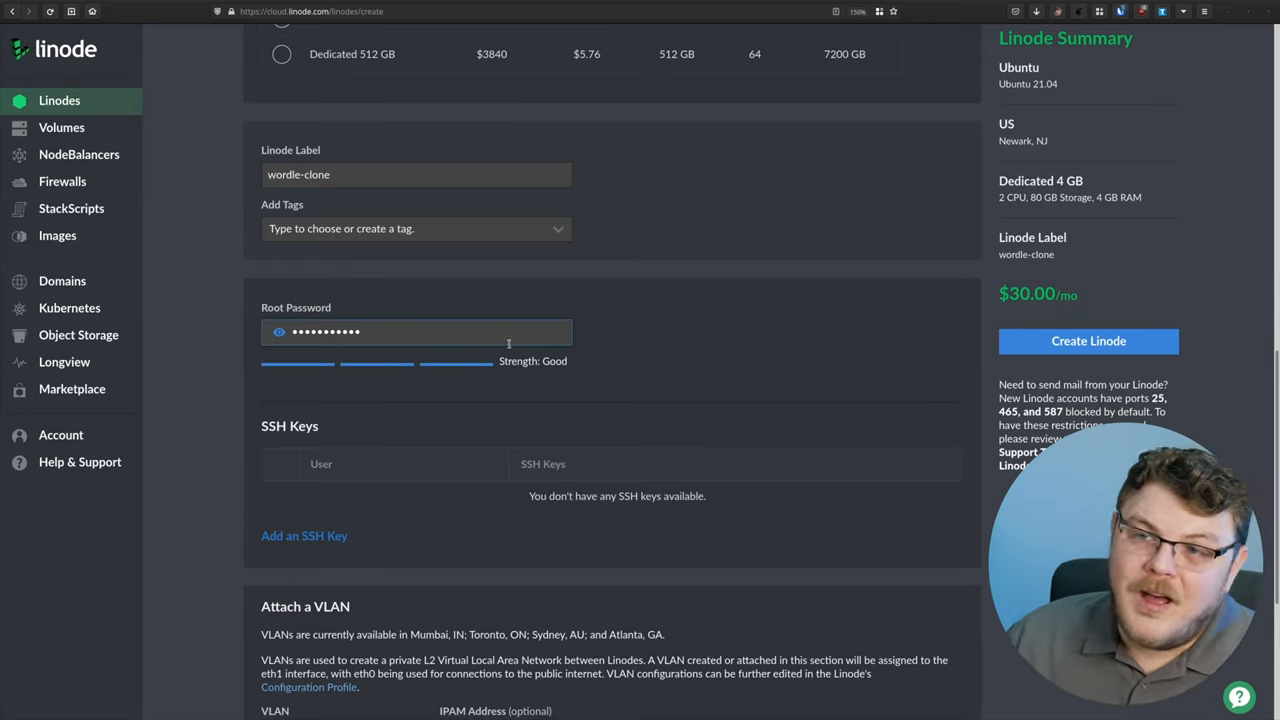
pyautogui.scroll(-3)
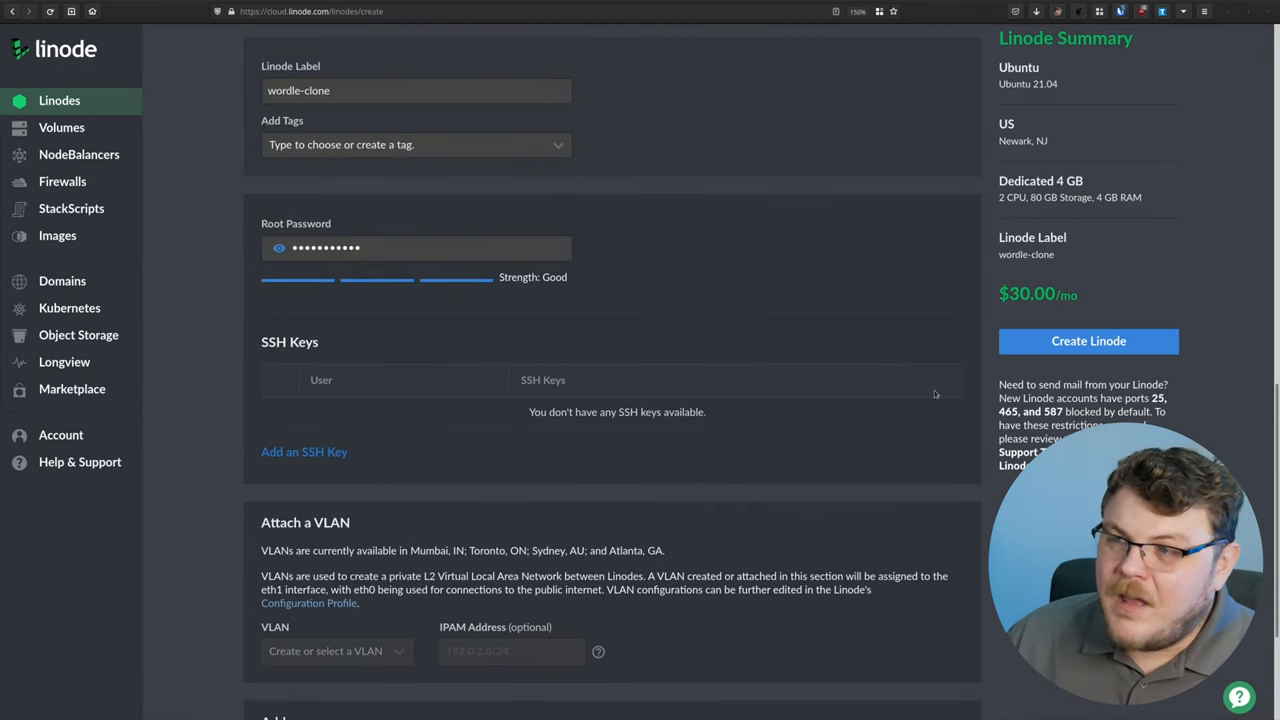
# Submit Create Linode so wordle-clone provisions in Newark with its IP addresses assigned
pyautogui.click(1088, 340)
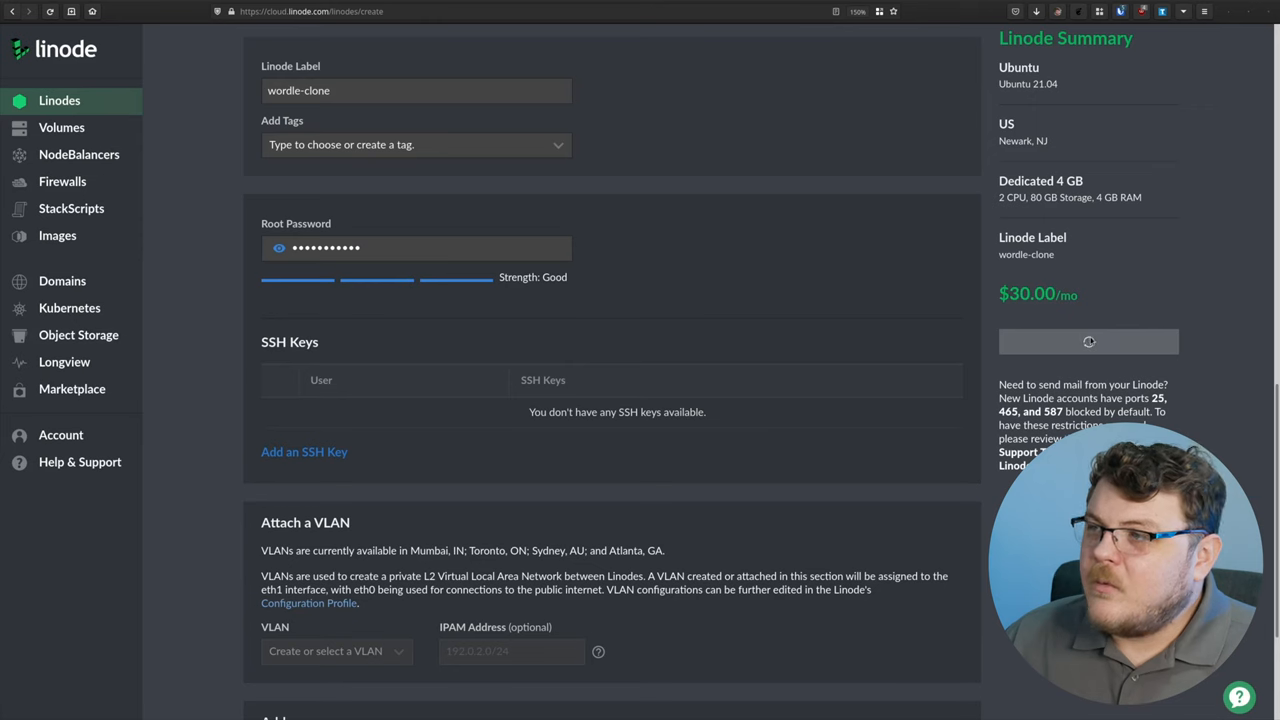
pyautogui.click(1088, 340)
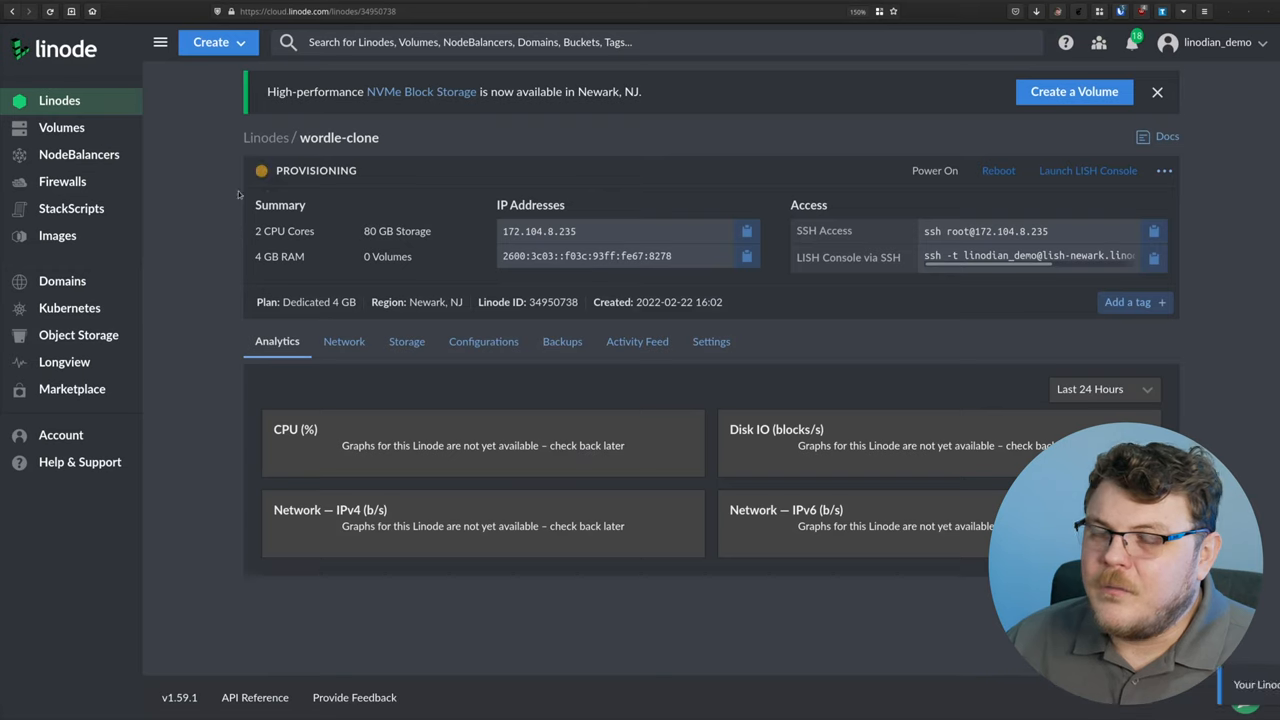
pyautogui.moveTo(256, 180)
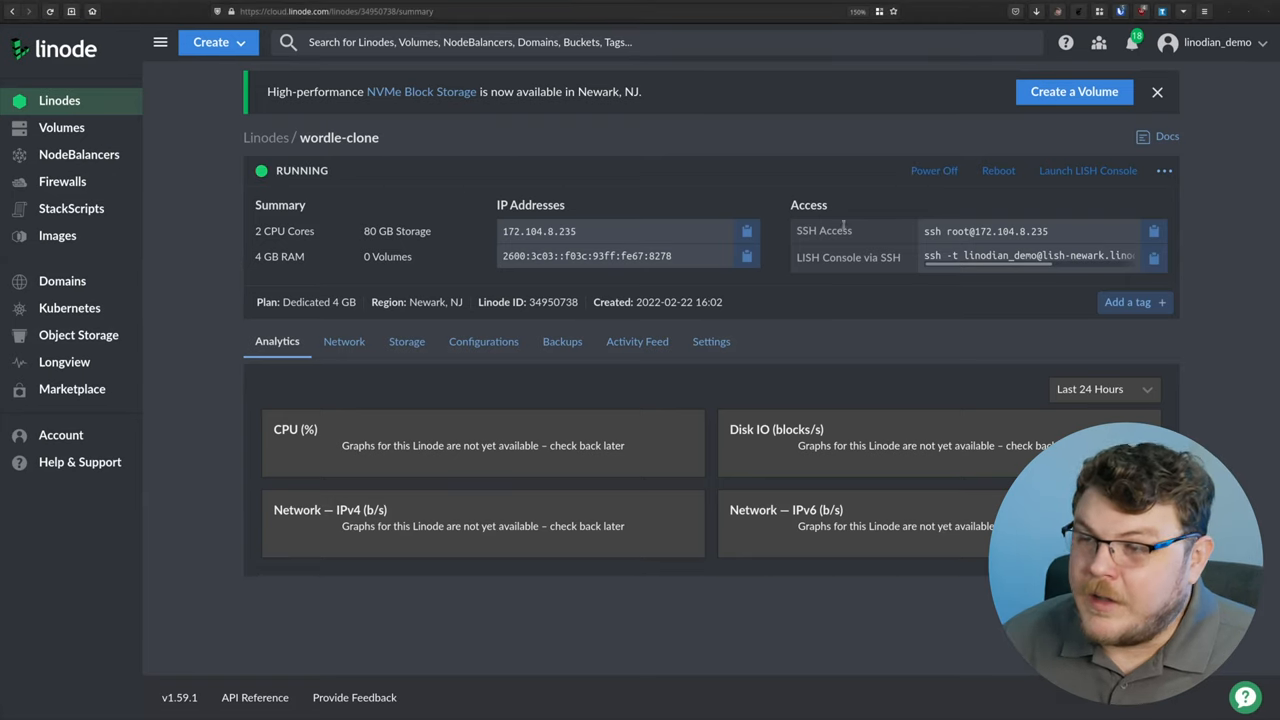
pyautogui.moveTo(1088, 170)
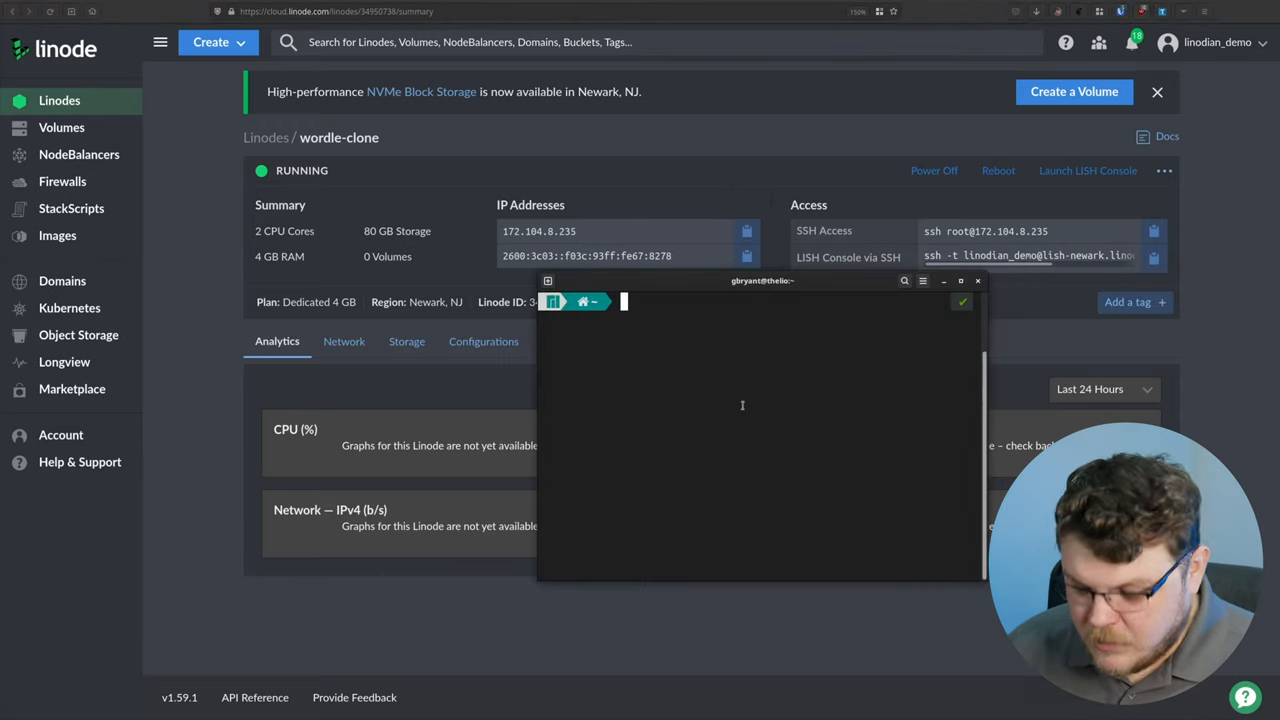
# SSH into the Linode as root and install Node.js 17 via the NodeSource setup_17.x script and apt
pyautogui.write('ssh root@45.79.142.135')
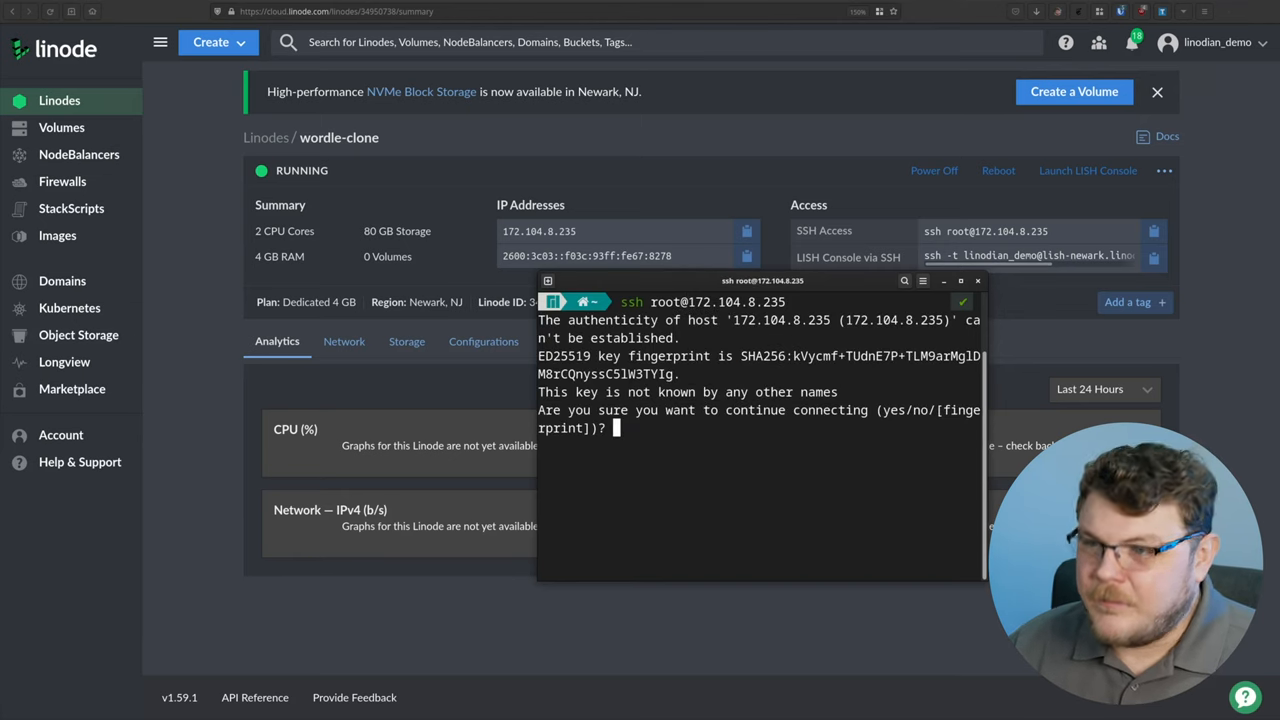
pyautogui.write('yes')
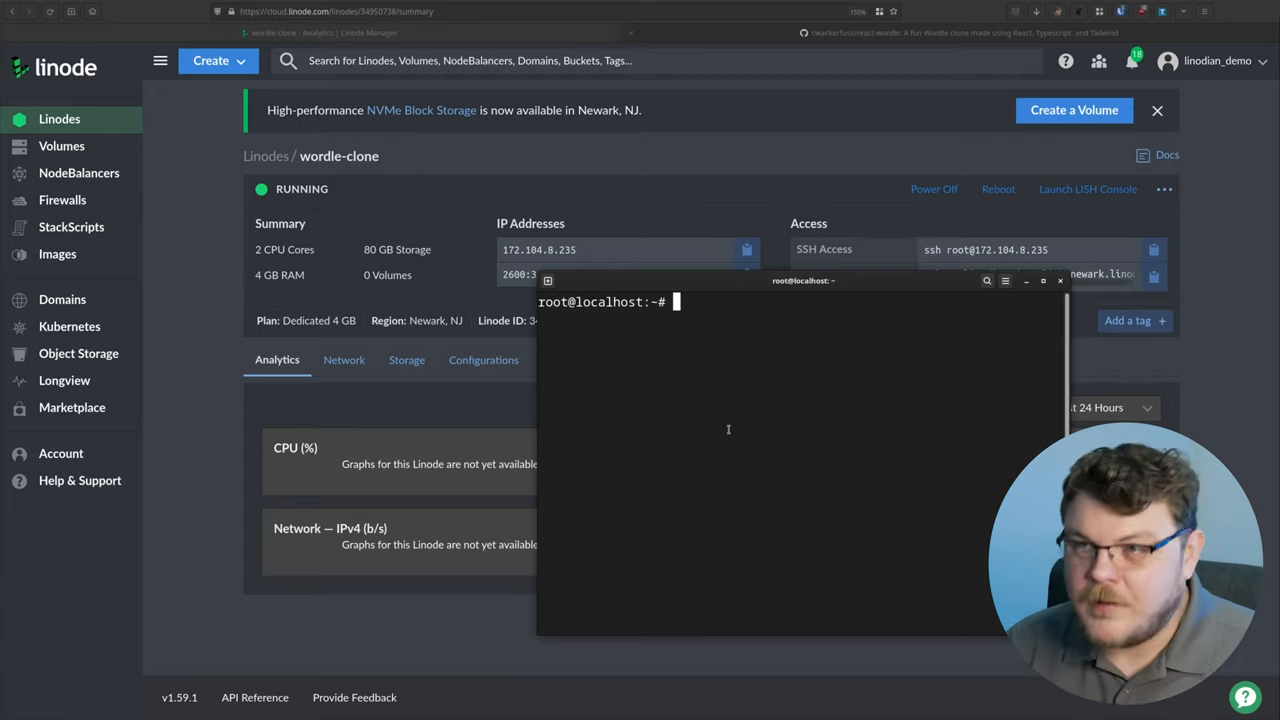
pyautogui.write('curl -fsSL https://deb.nodesource.com/setup_17.x | sudo -E bash -')
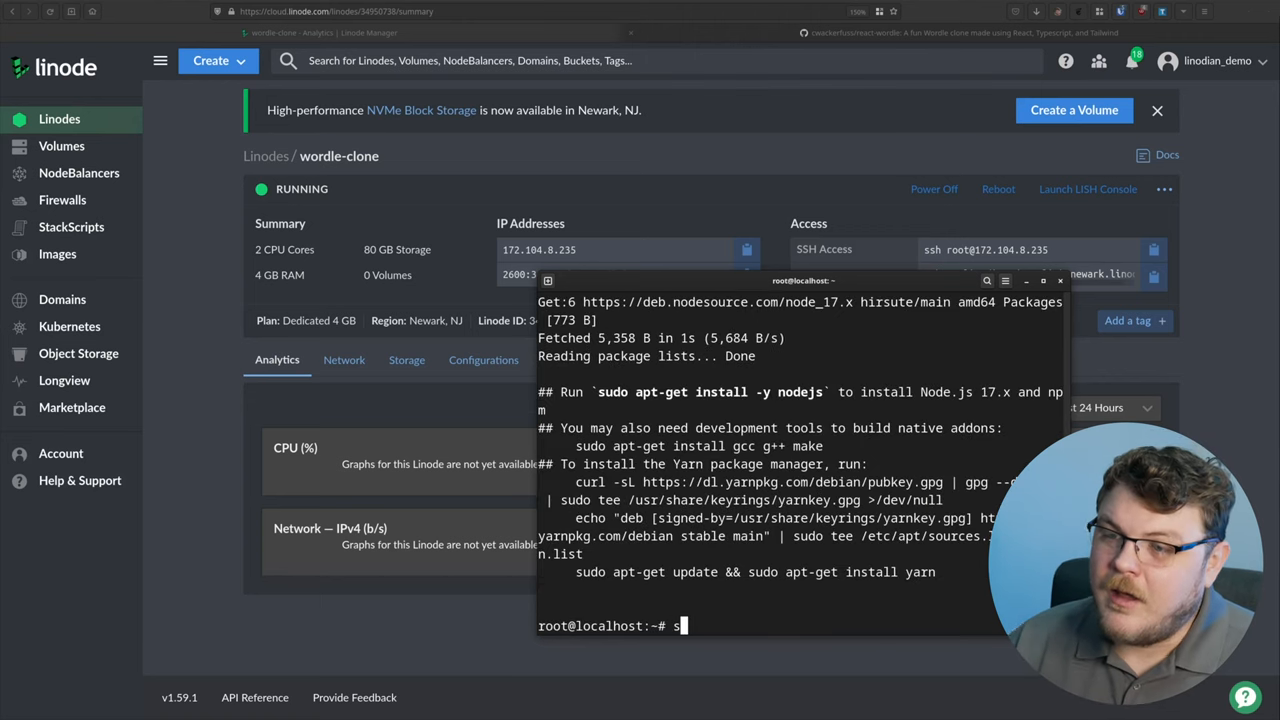
pyautogui.write('apt install -')
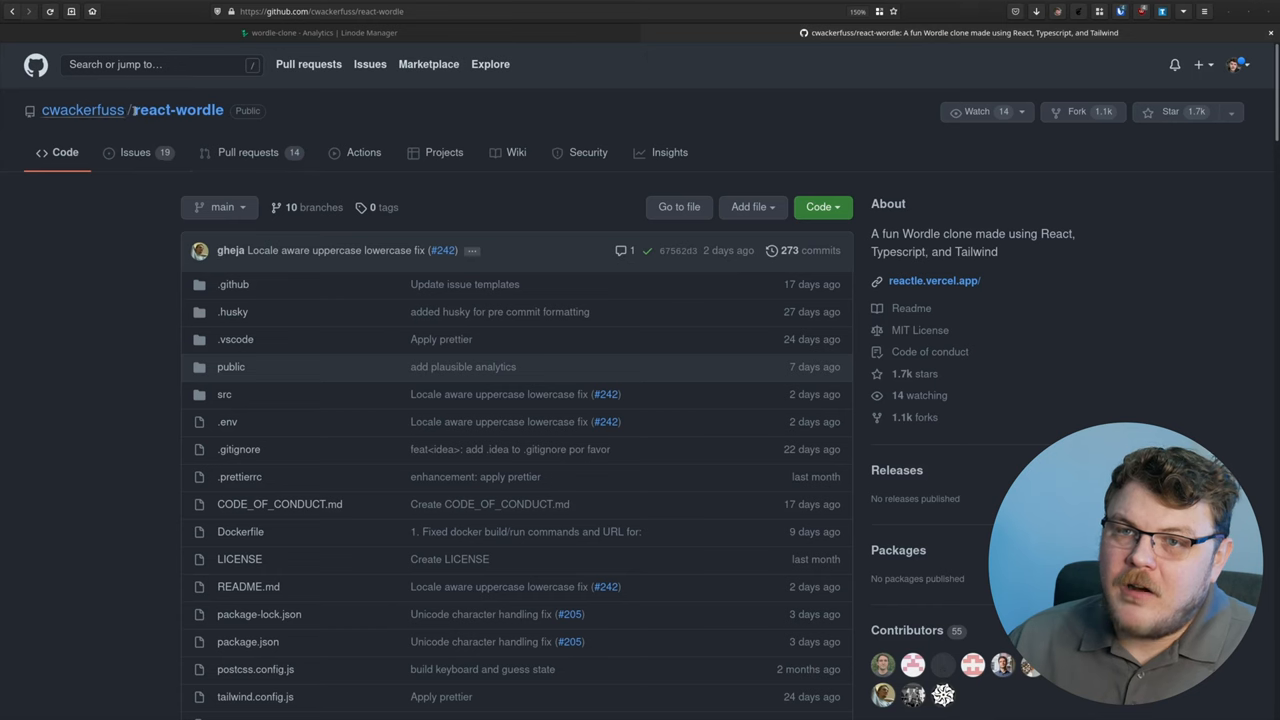
# Copy the HTTPS clone address of the react-wordle repository from its Code menu
pyautogui.scroll(-3)
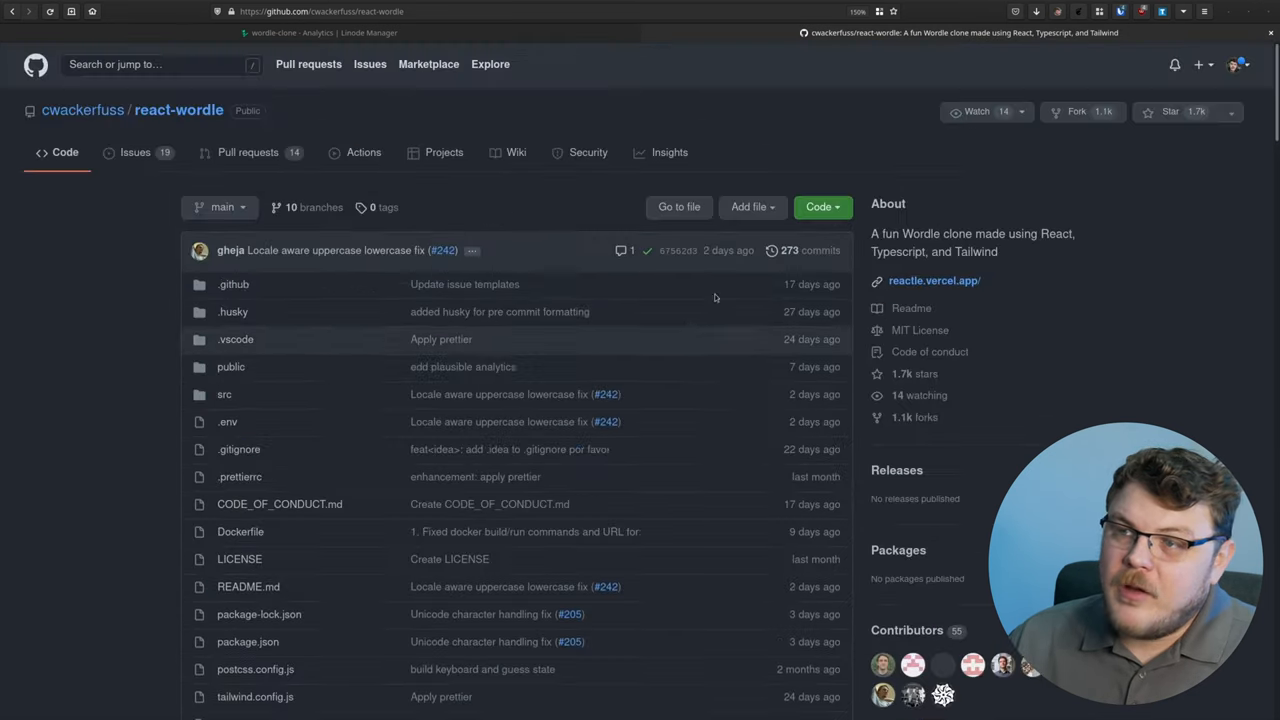
pyautogui.click(820, 206)
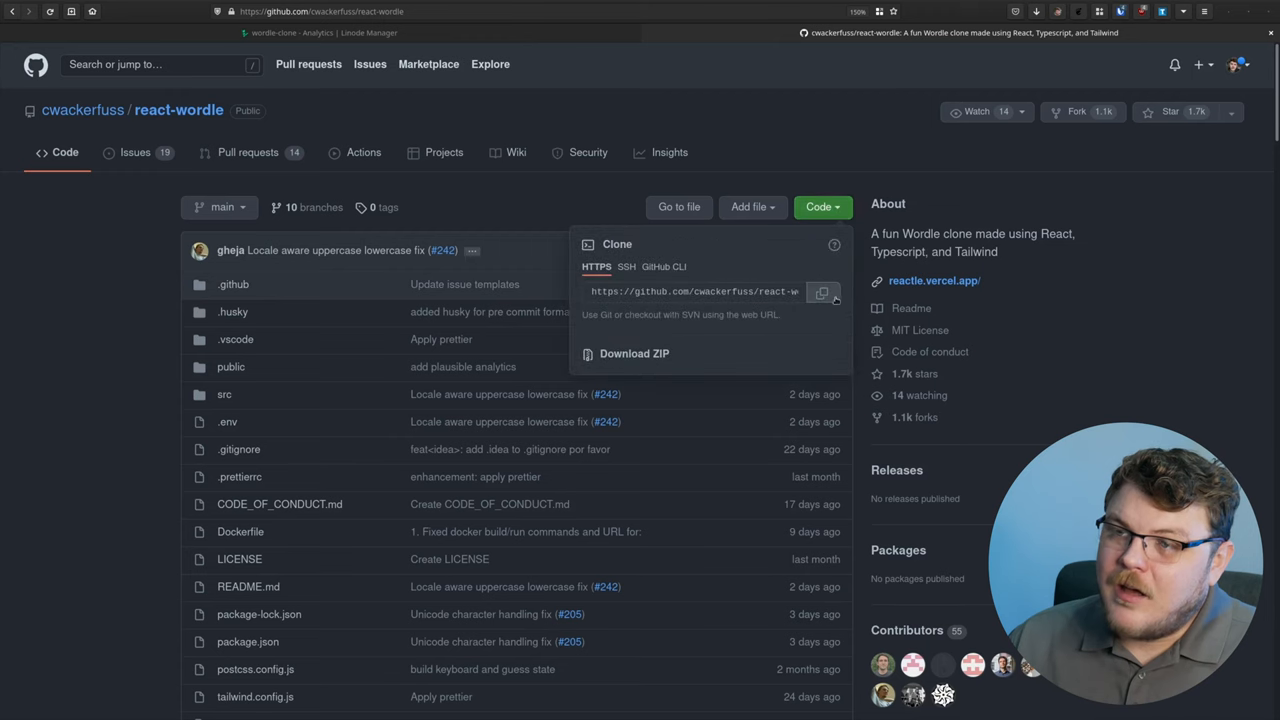
pyautogui.click(824, 292)
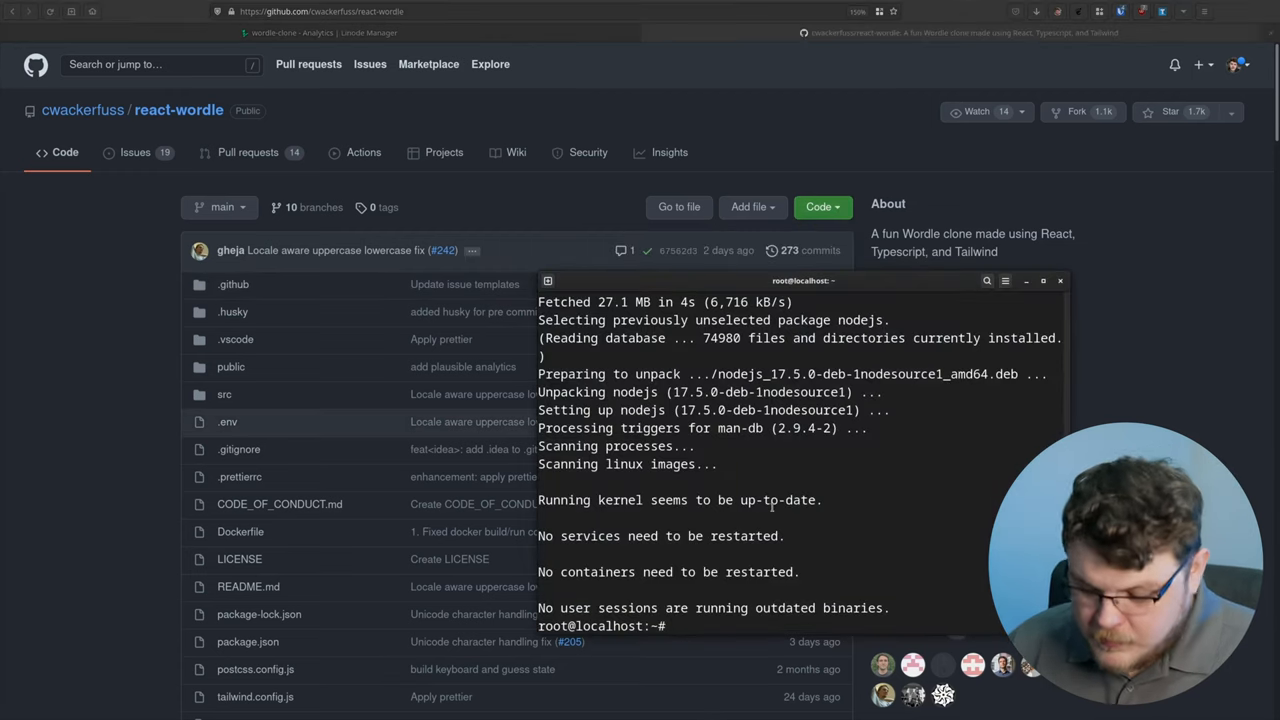
pyautogui.write('git clone https://github.com/cwackerfuss/react-wordle.git')
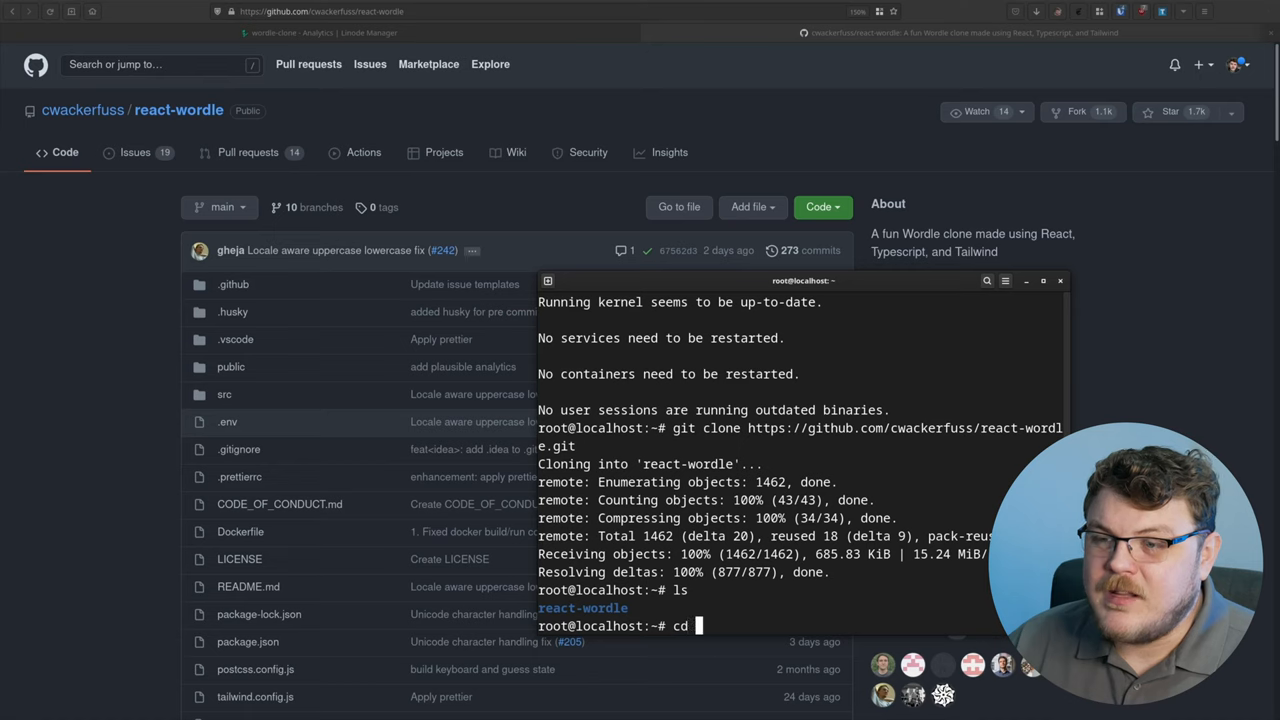
pyautogui.write('react-')
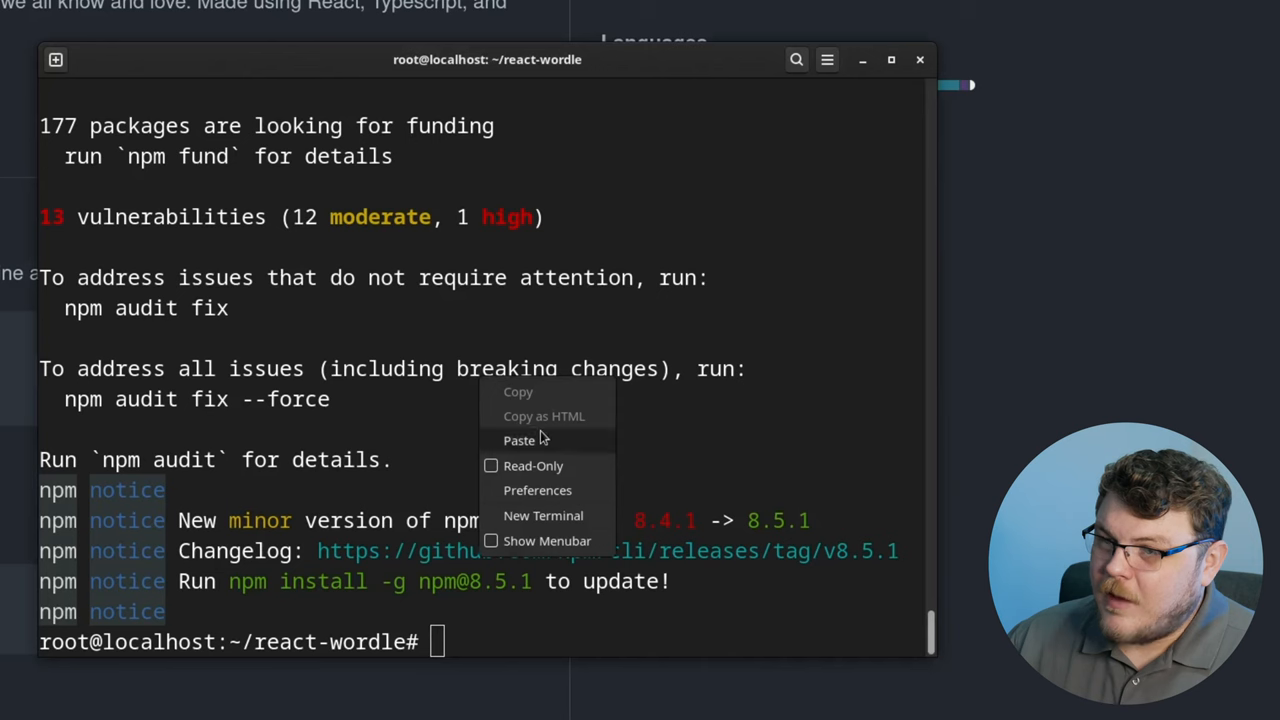
# Add Docker's GPG key and apt repository, then install docker-ce, docker-ce-cli and containerd.io
pyautogui.click(520, 440)
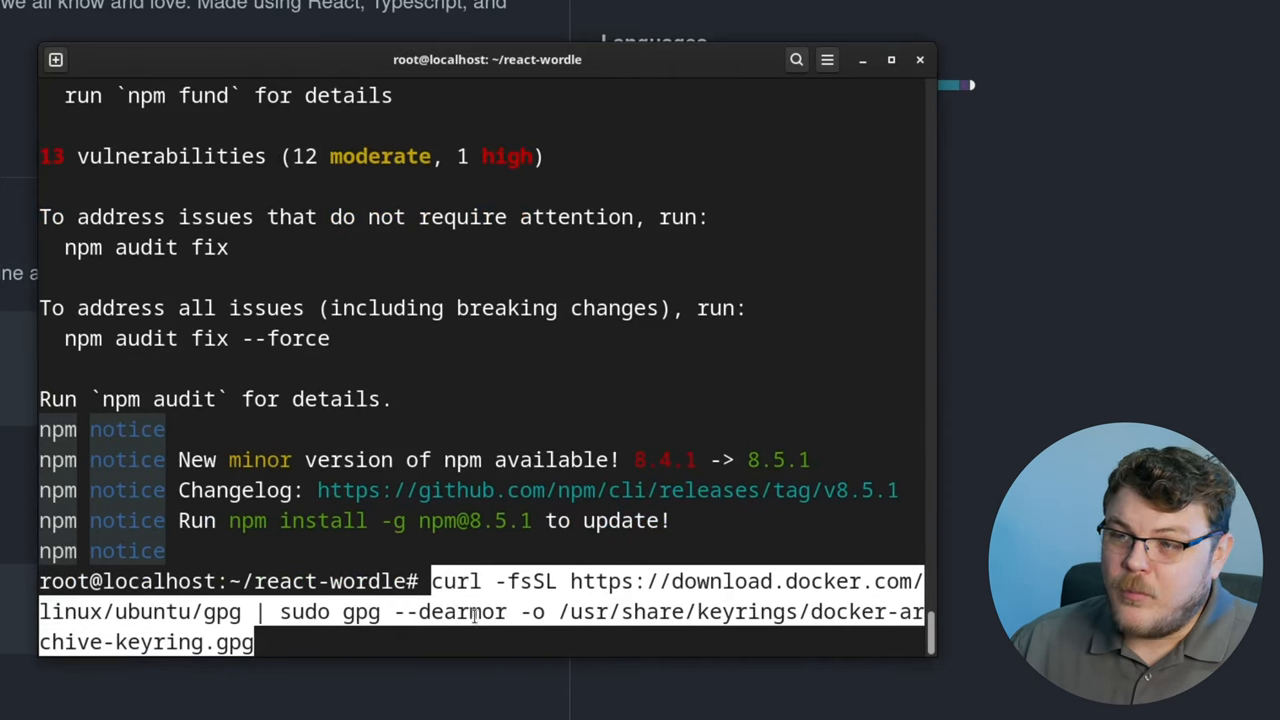
pyautogui.press('Return')
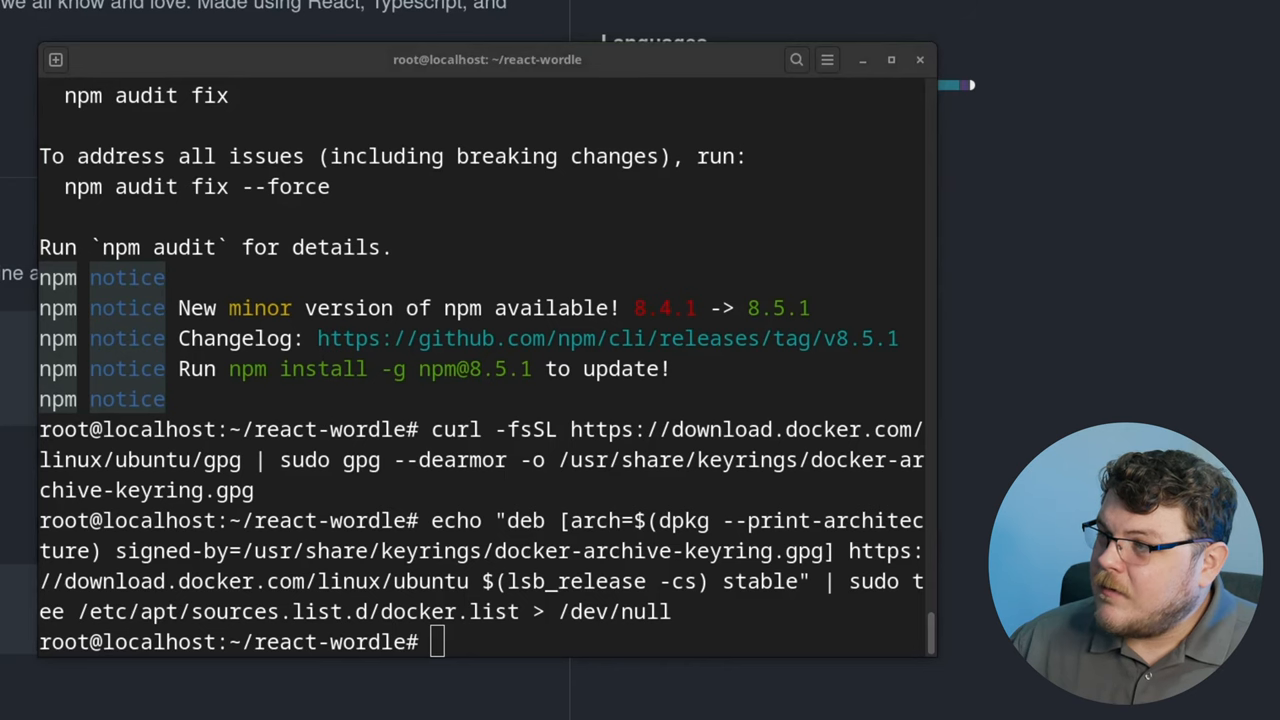
pyautogui.rightClick(630, 532)
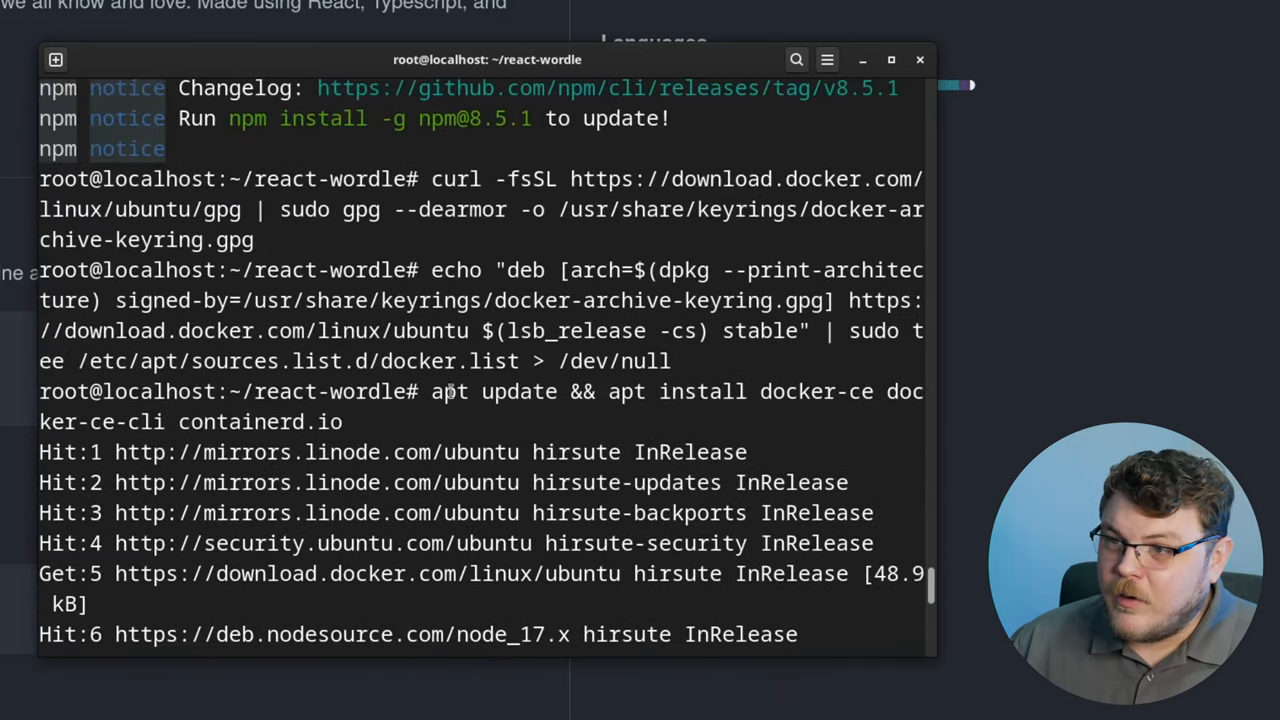
pyautogui.moveTo(608, 390); pyautogui.dragTo(876, 390)
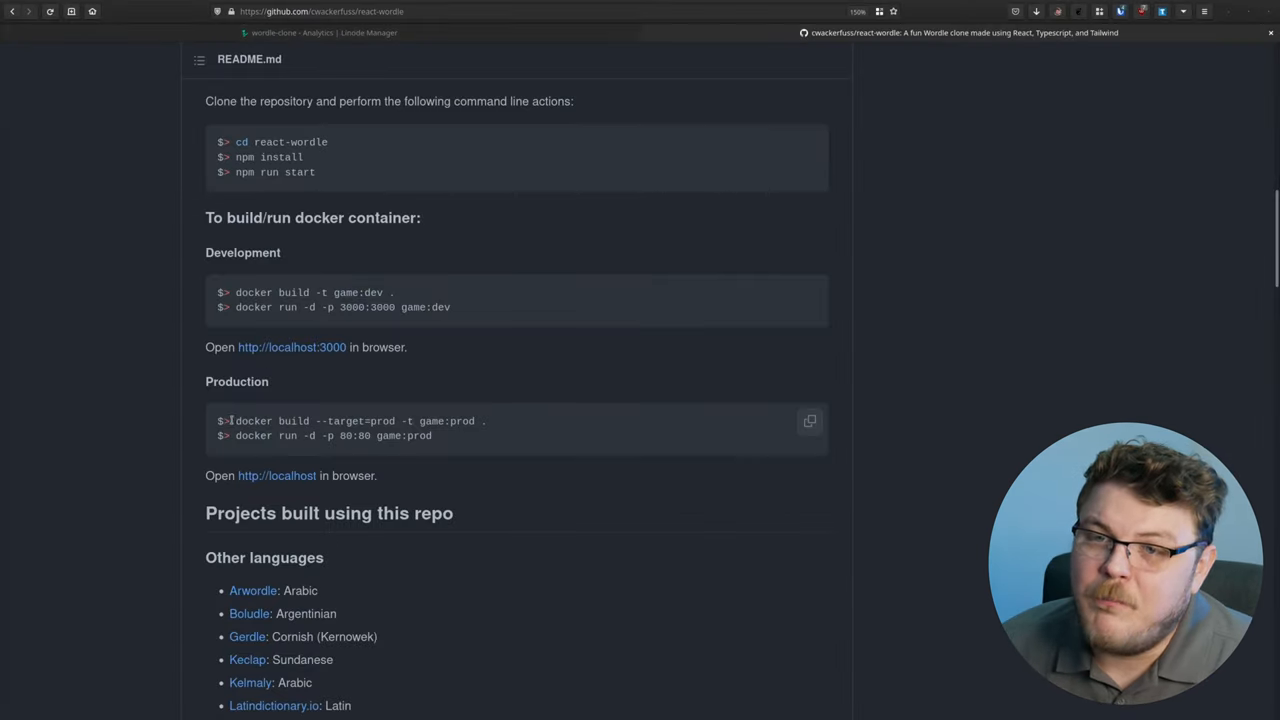
pyautogui.moveTo(356, 436)
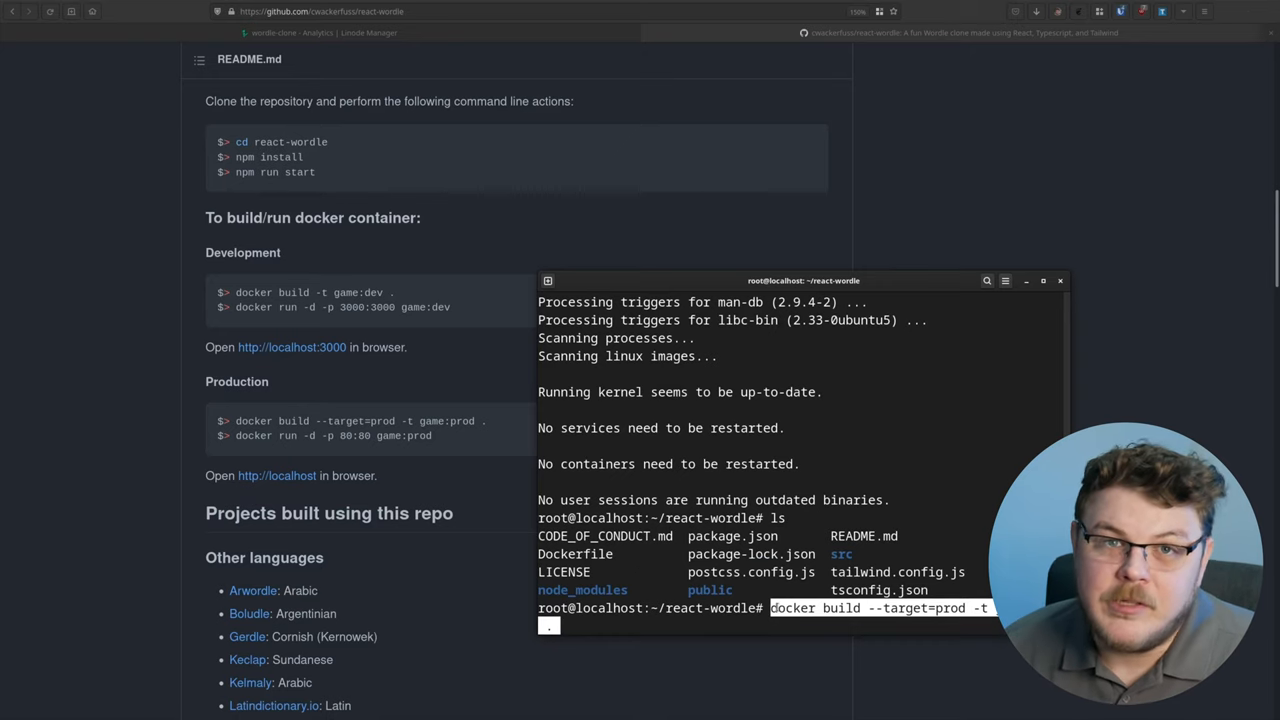
# Run docker build --target=prod -t game:prod . to build the production image
pyautogui.press('Return')
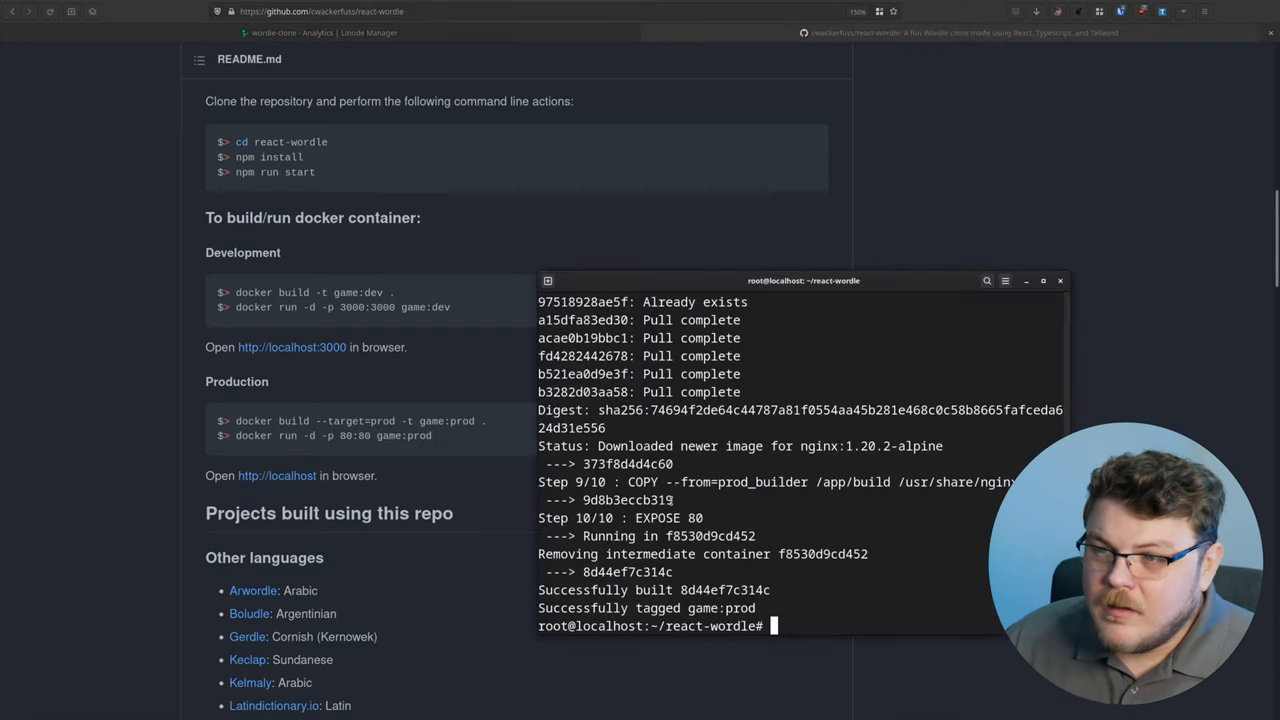
# Run game:prod as a detached container named wordle mapping port 80:80
pyautogui.write('docker run -d -p 80:80 game:prod')
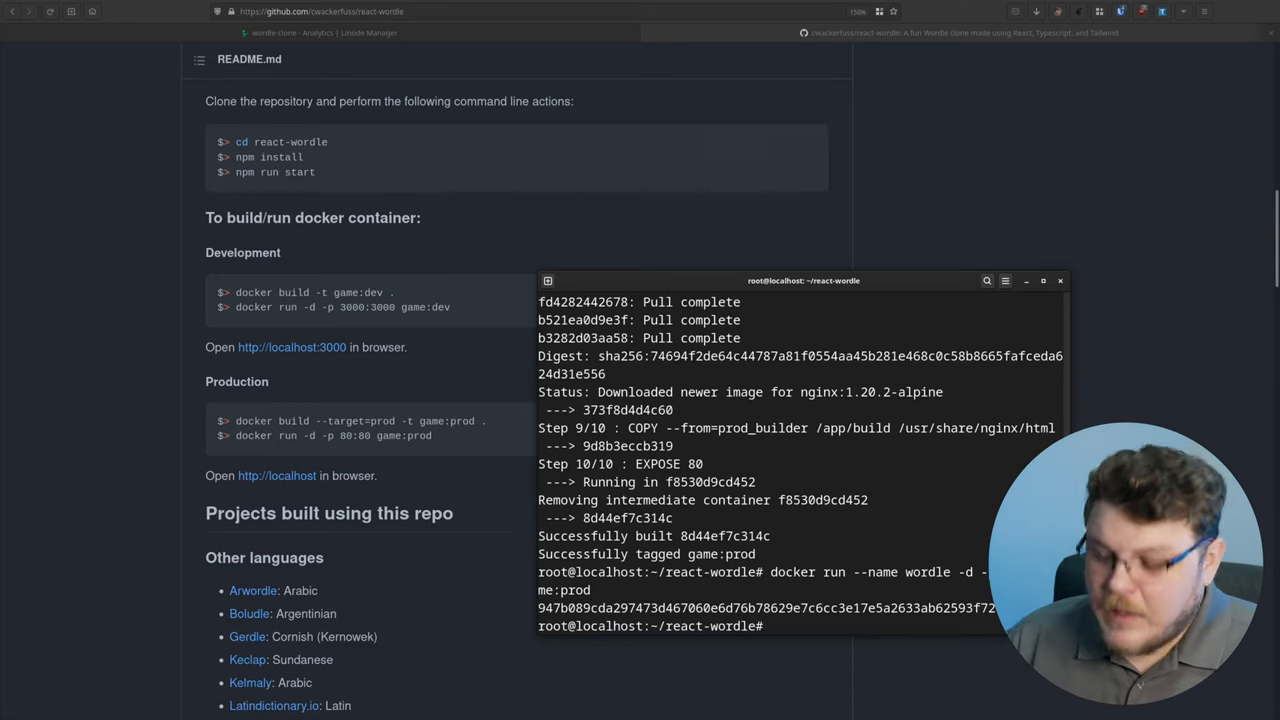
pyautogui.write('dock')
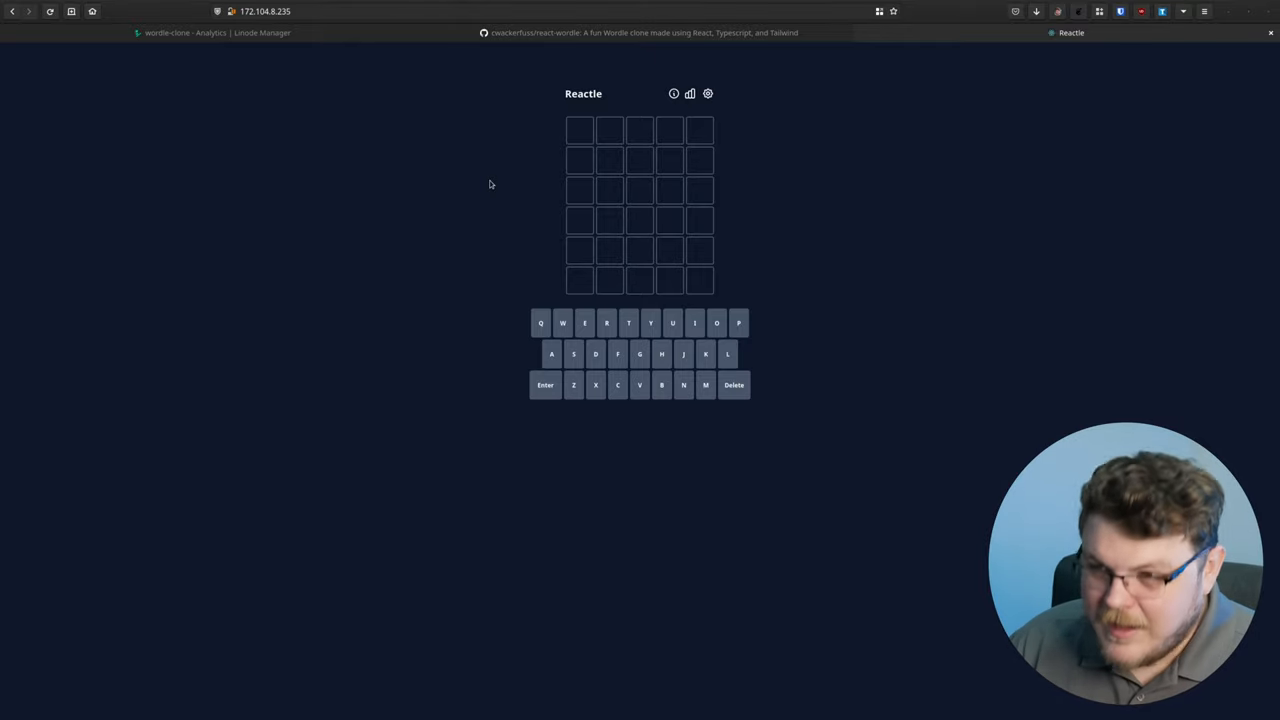
pyautogui.moveTo(444, 212)
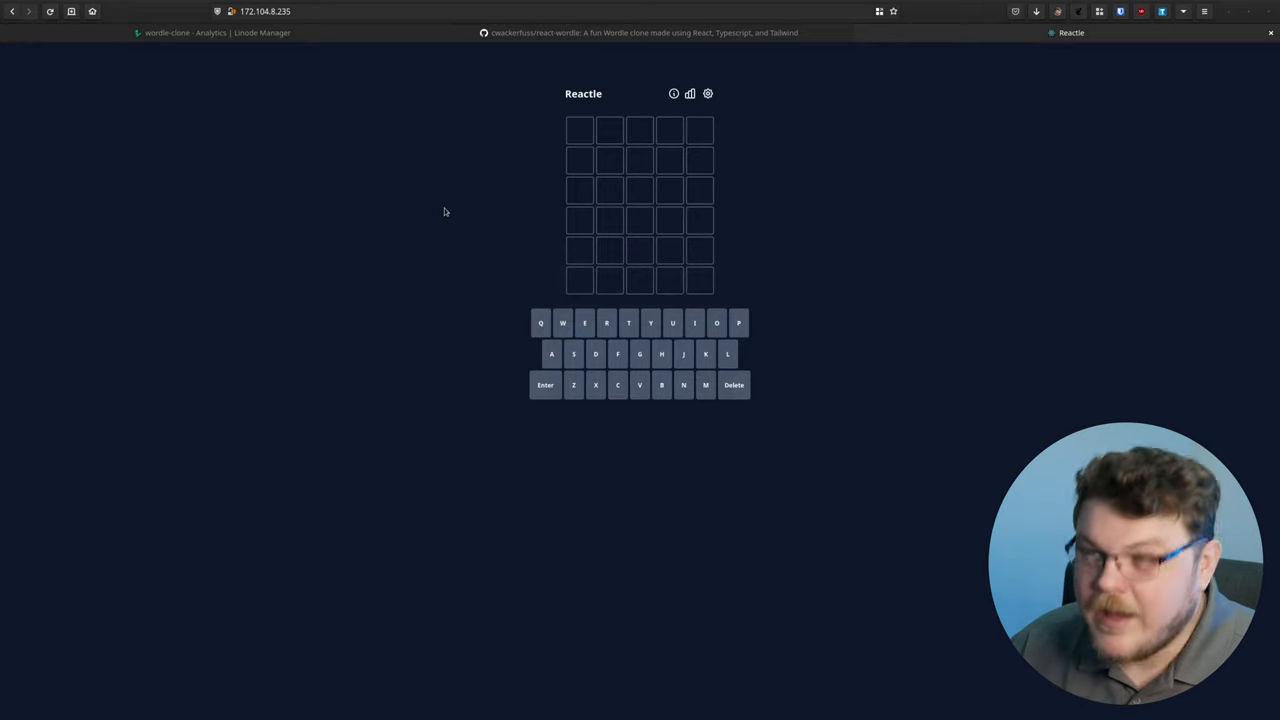
# Guess LINUX and WHEAT, solve the puzzle with STORY, then dismiss the statistics summary
pyautogui.write('LINUX')
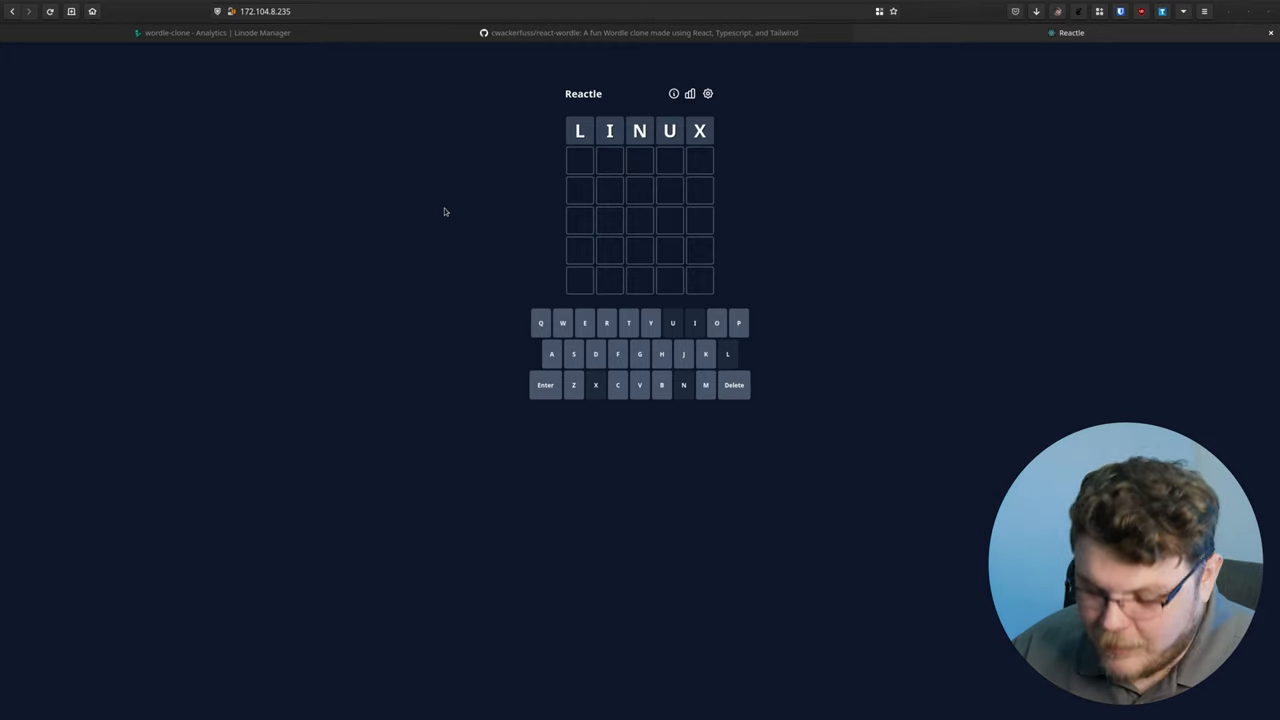
pyautogui.write('WHEAT')
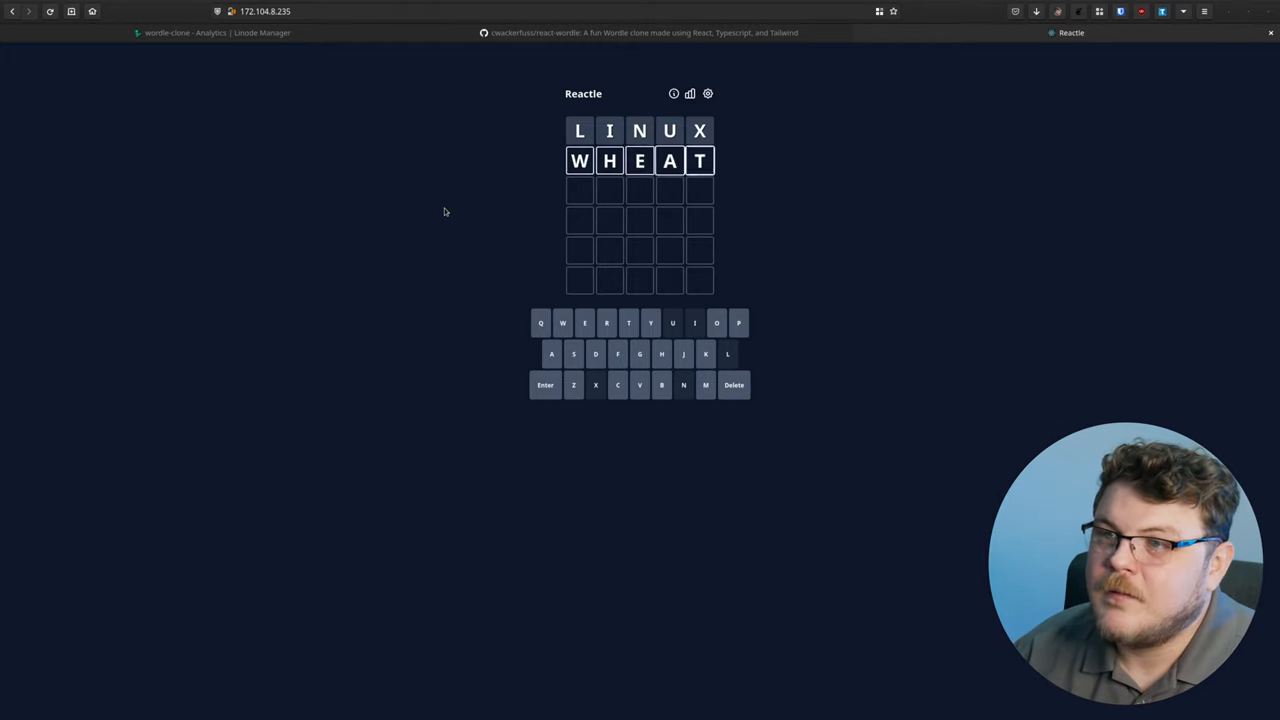
pyautogui.press('Enter')
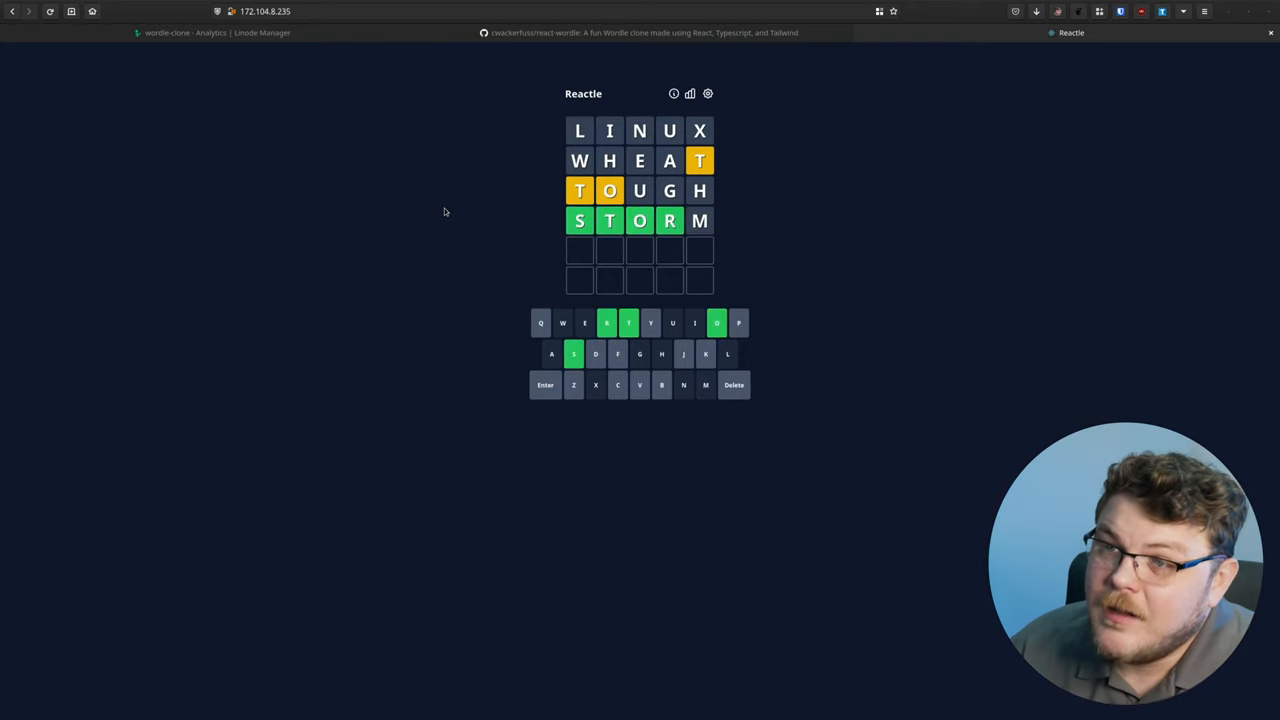
pyautogui.write('STORY')
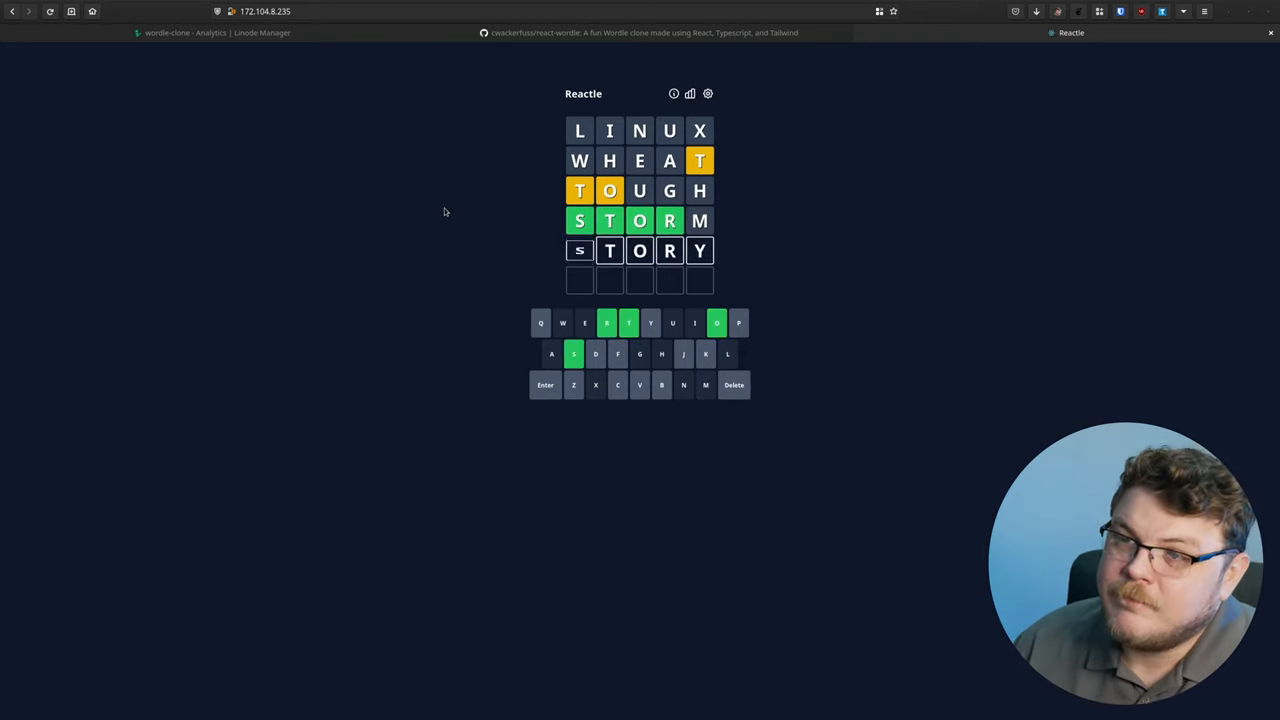
pyautogui.press('Enter')
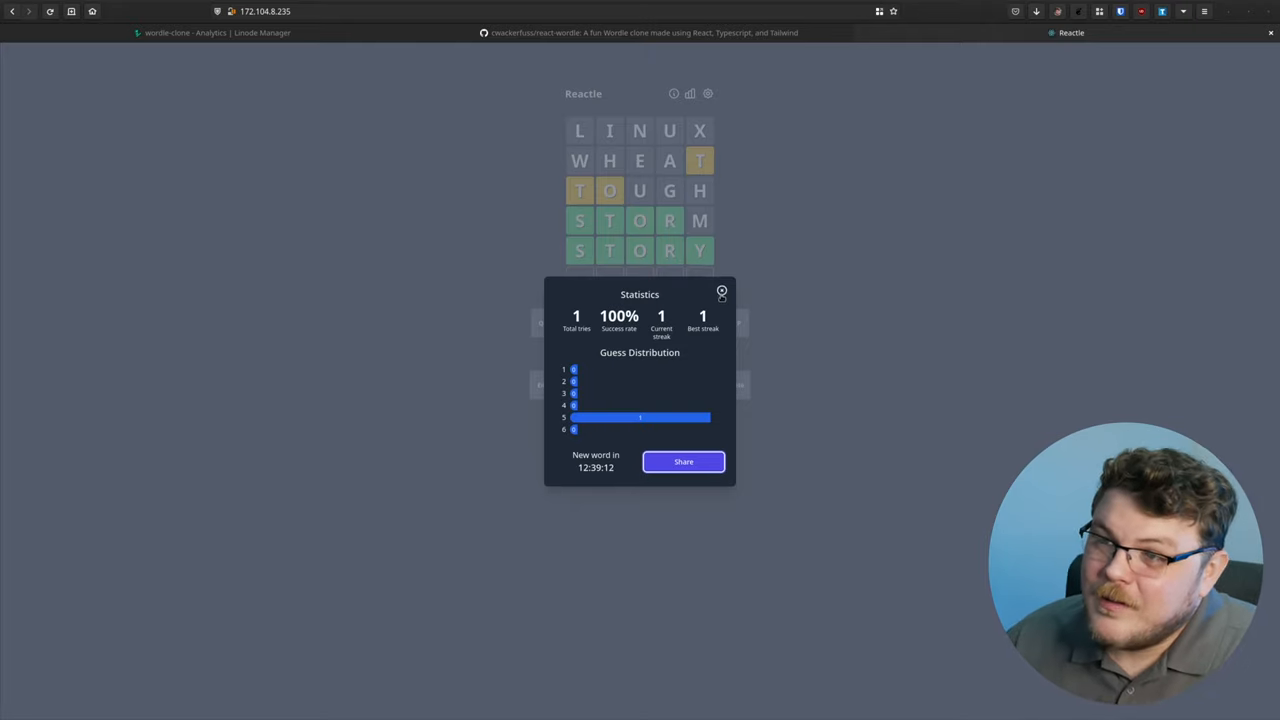
pyautogui.click(720, 292)
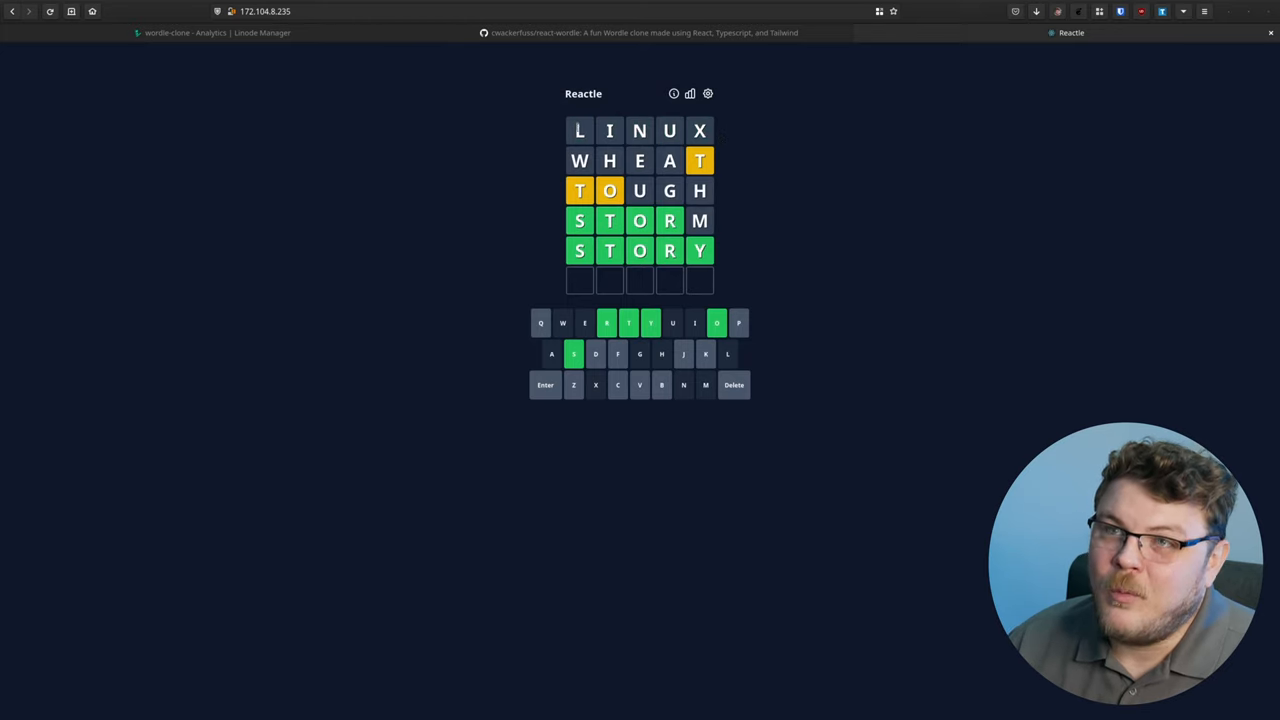
pyautogui.moveTo(424, 320)
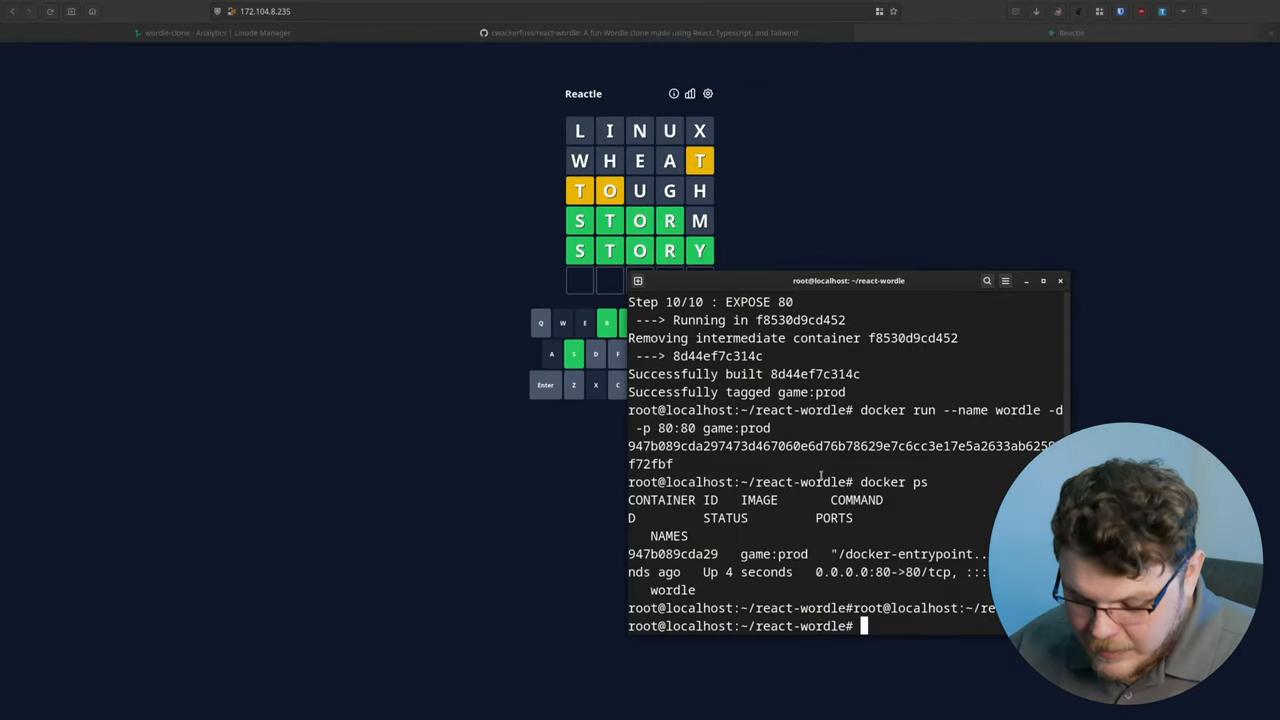
# Change into src/constants/ and start the nano command for the word list
pyautogui.write('cd sr')
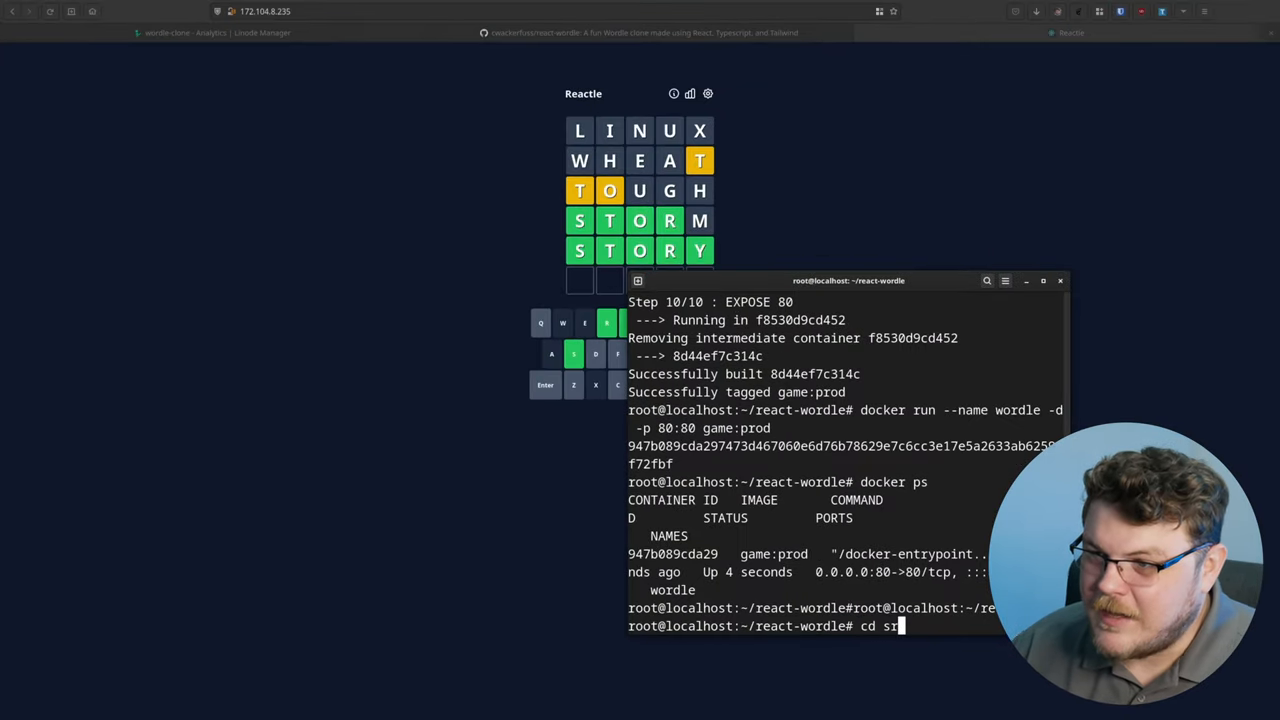
pyautogui.write('c/')
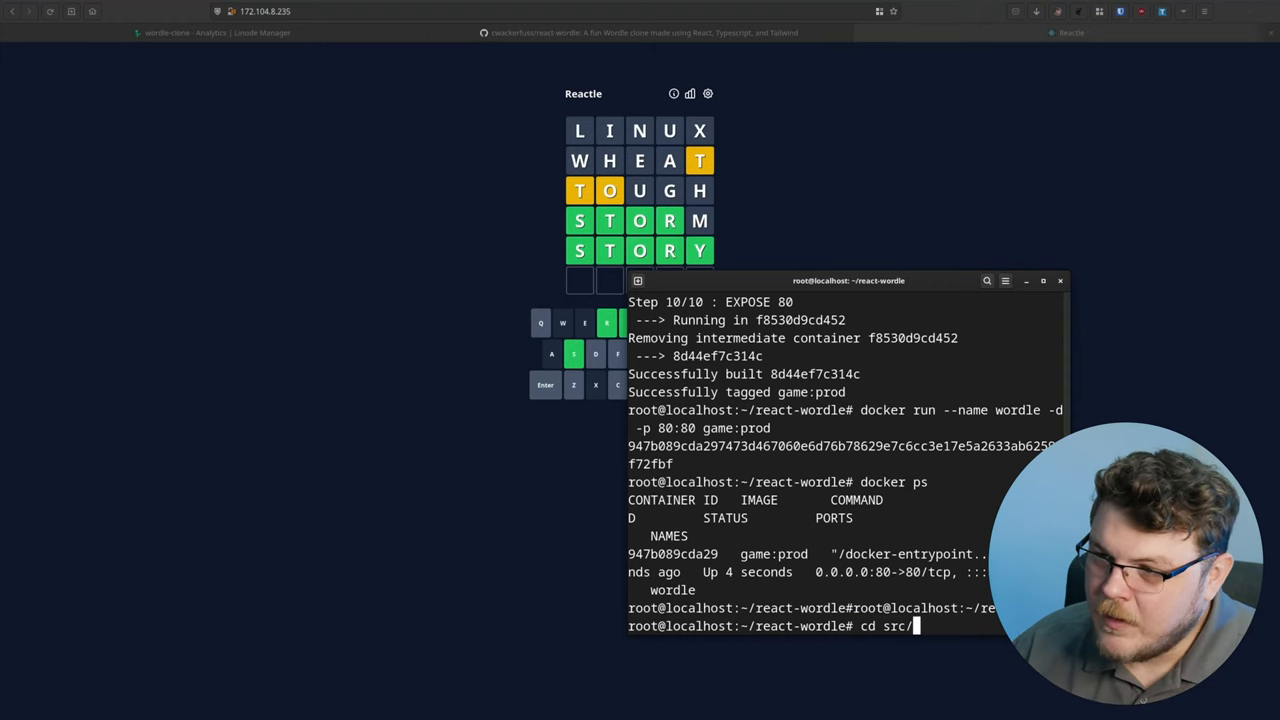
pyautogui.write('constants/')
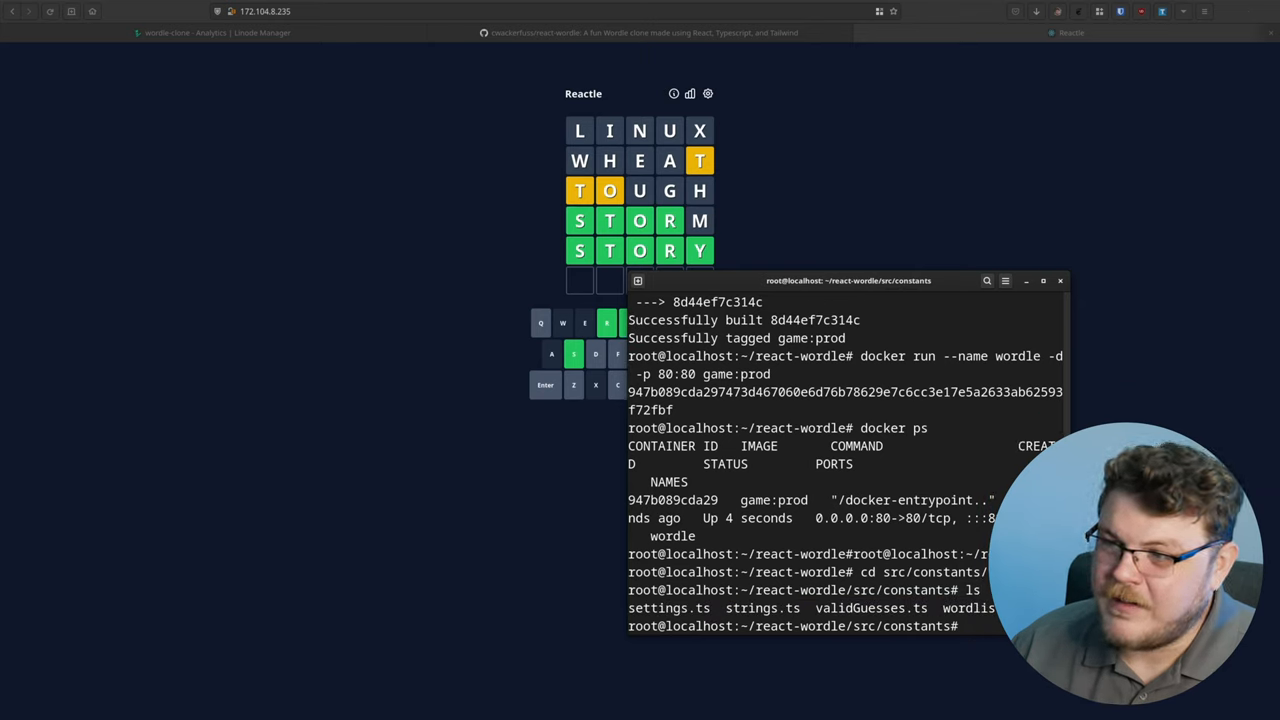
pyautogui.write('nano')
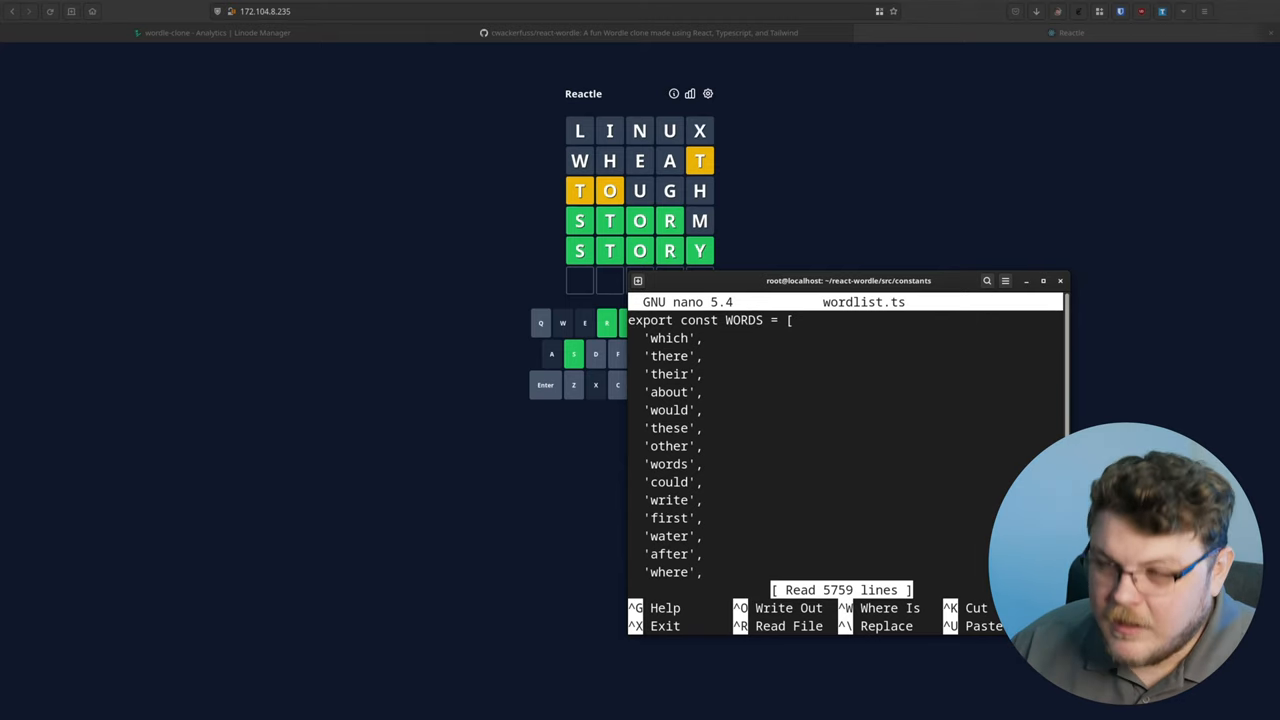
# Insert 'linux' into wordlist.ts at the right spot and save the file
pyautogui.press('ctrl+w')
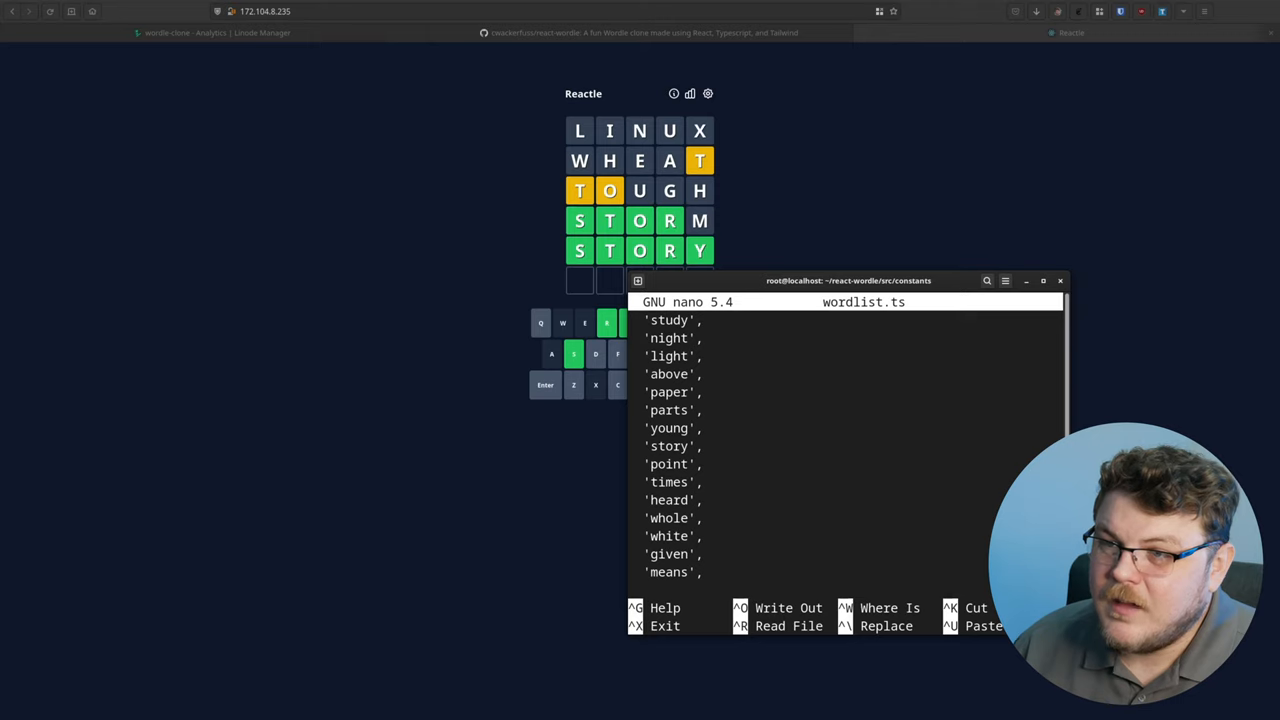
pyautogui.press('Enter')
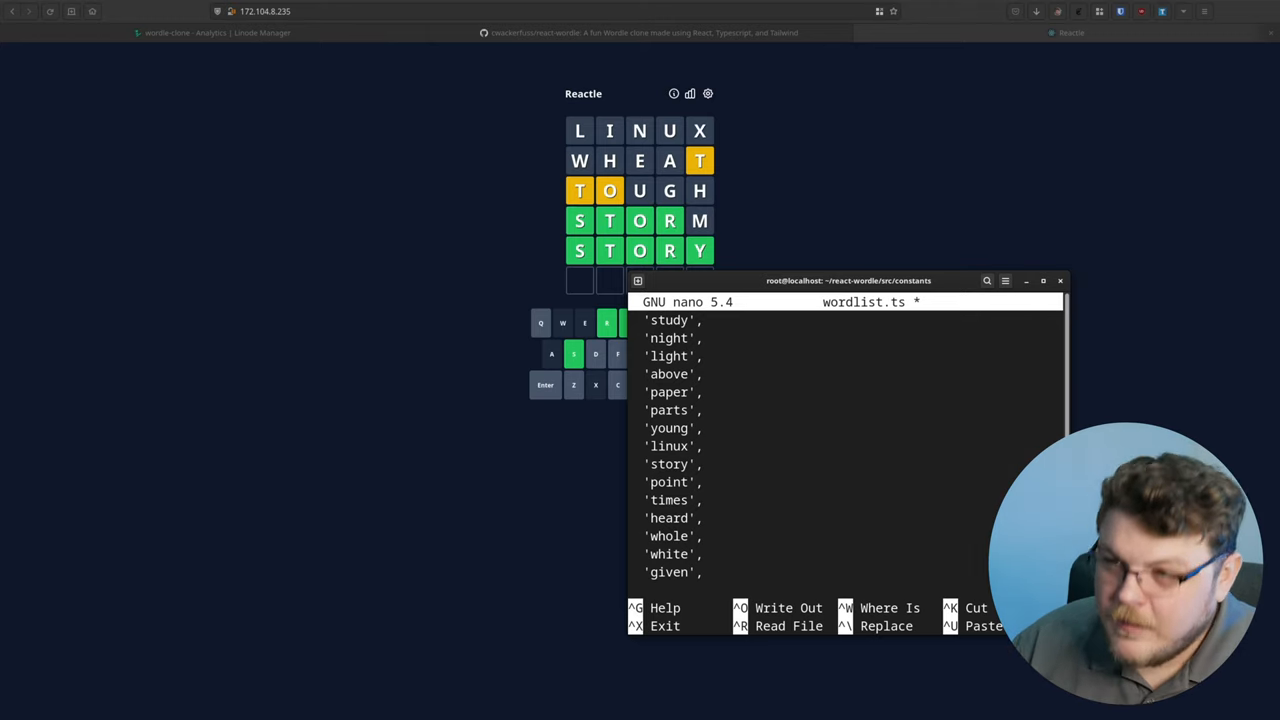
pyautogui.press('ctrl+o')
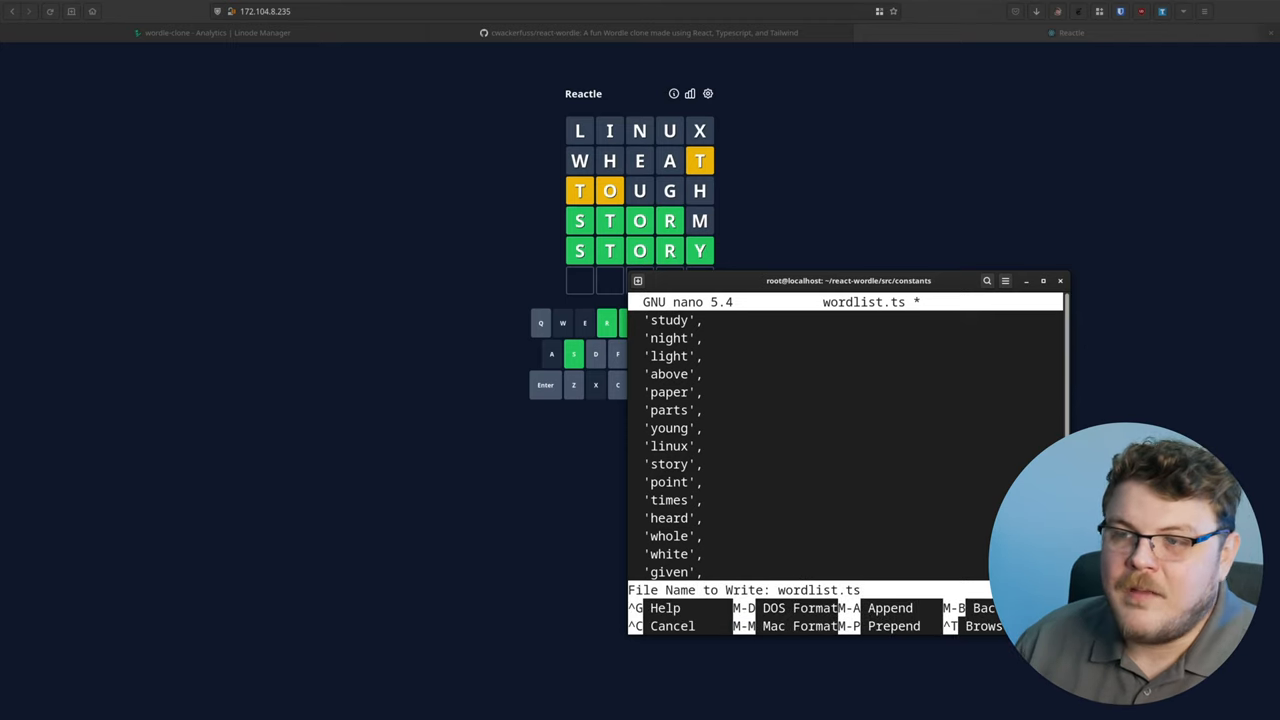
pyautogui.press('Enter')
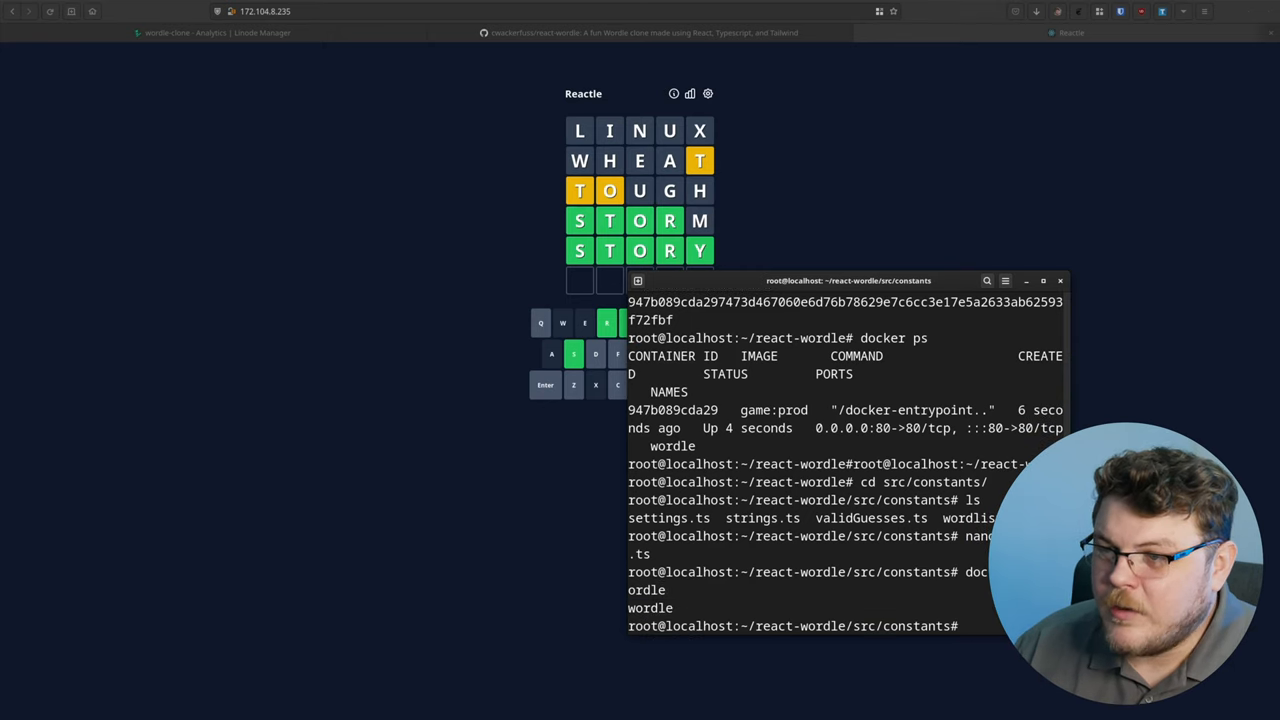
# Remove the stopped wordle container with docker rm, then move up to the project root
pyautogui.write('docker')
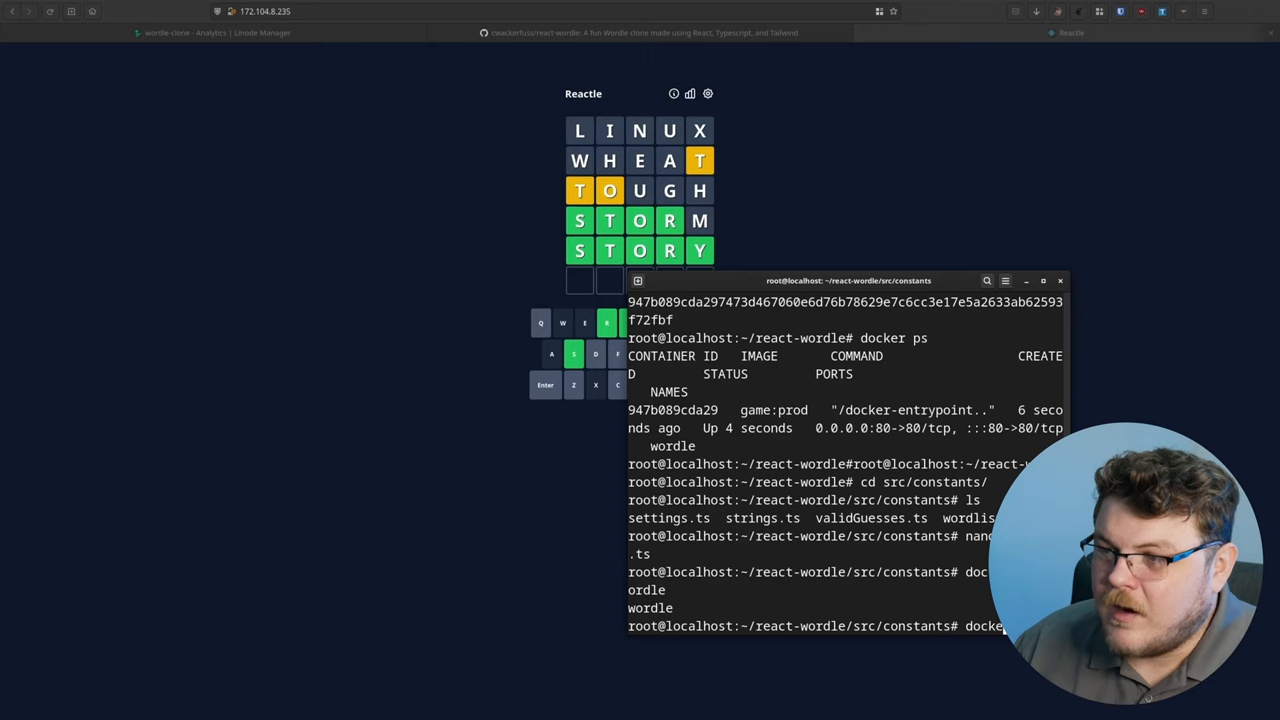
pyautogui.write('dl')
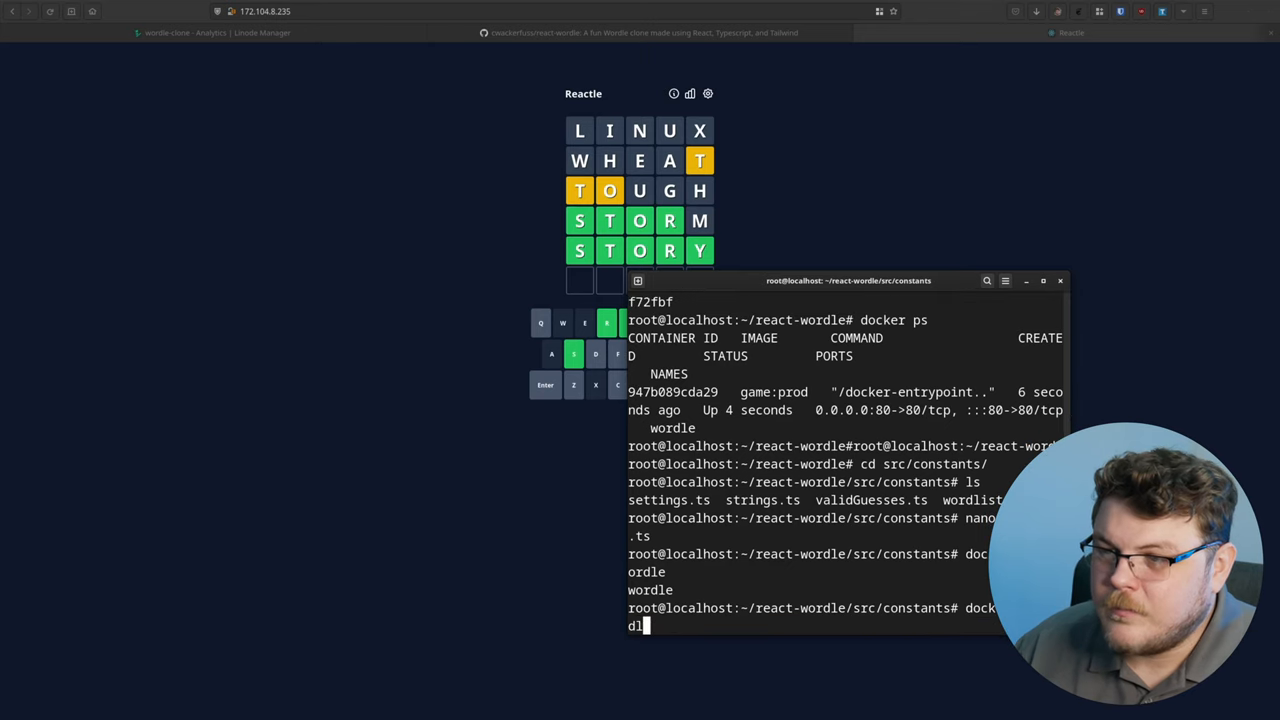
pyautogui.press('Return')
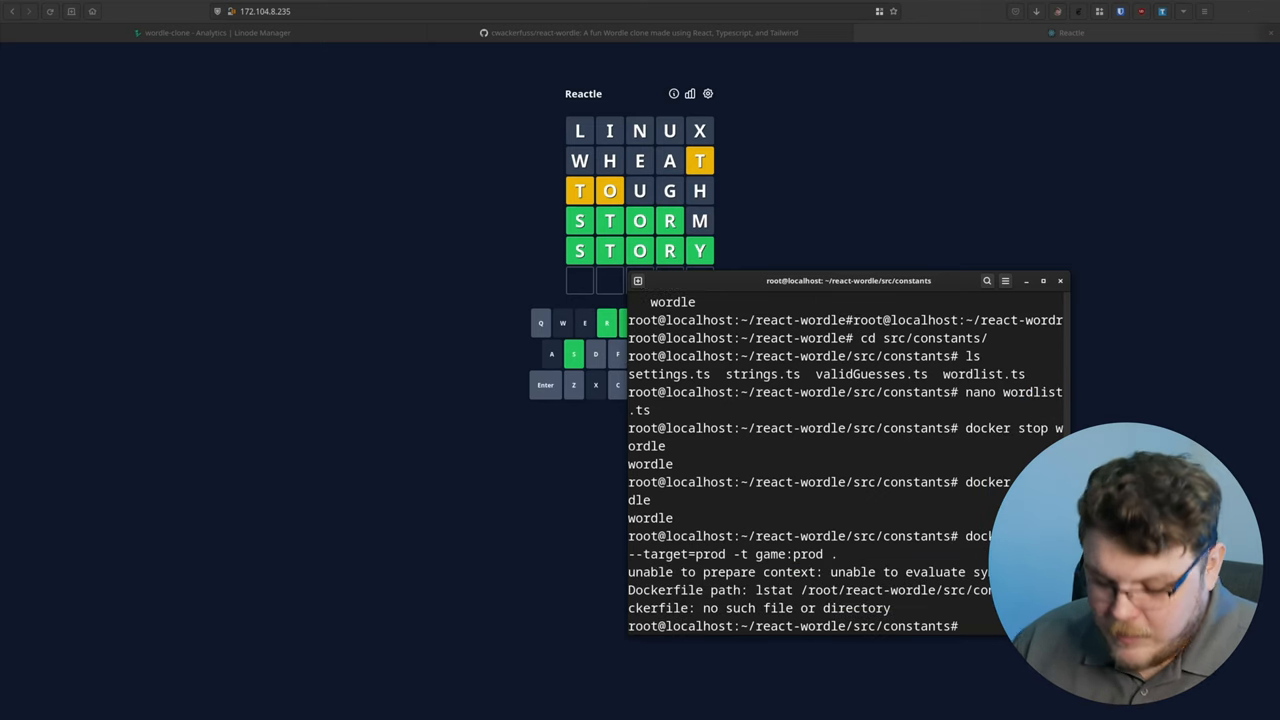
pyautogui.write('cd ..')
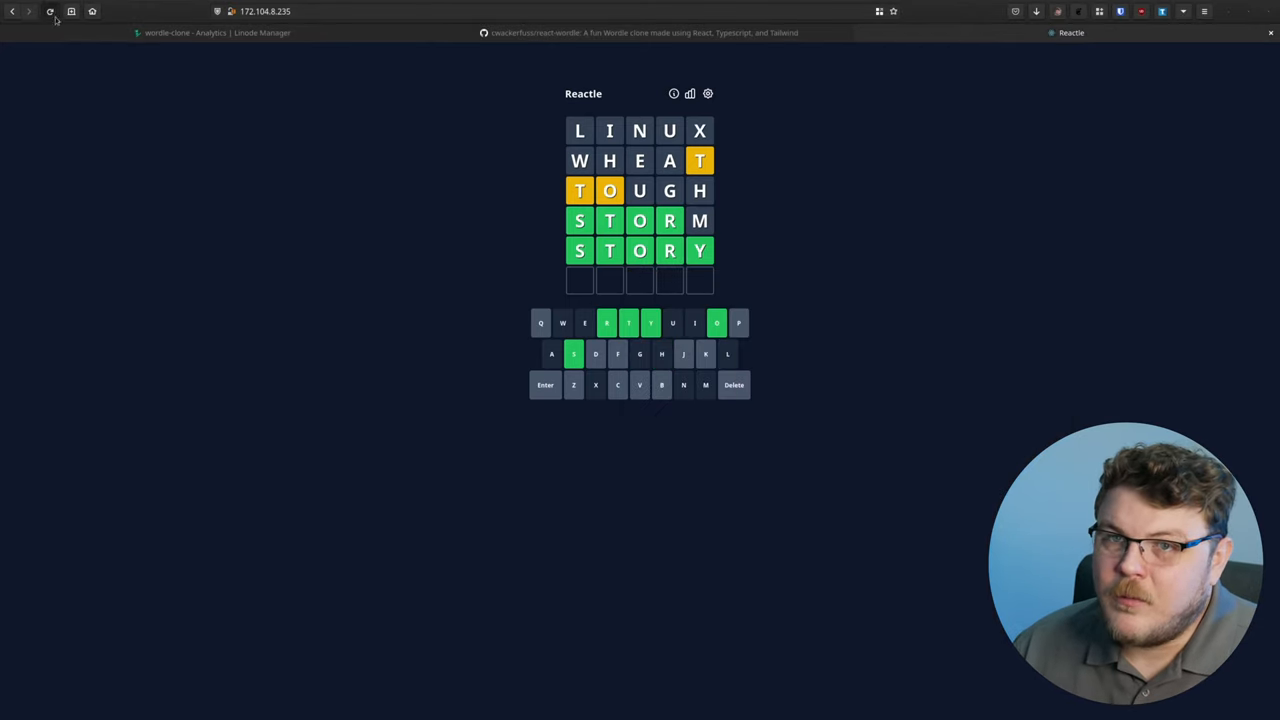
# Reload the game page, stop wordle, and run a new wordle container from game:prod on port 80:80
pyautogui.click(52, 12)
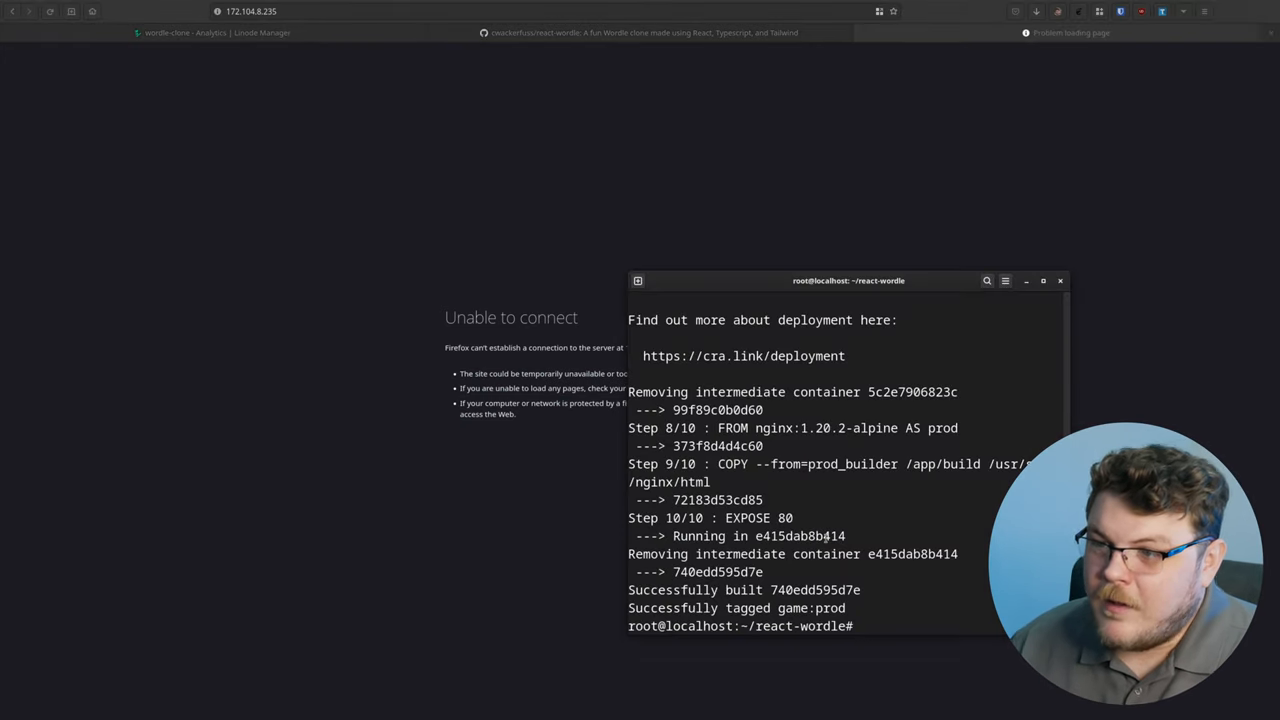
pyautogui.write('docker stop wordle')
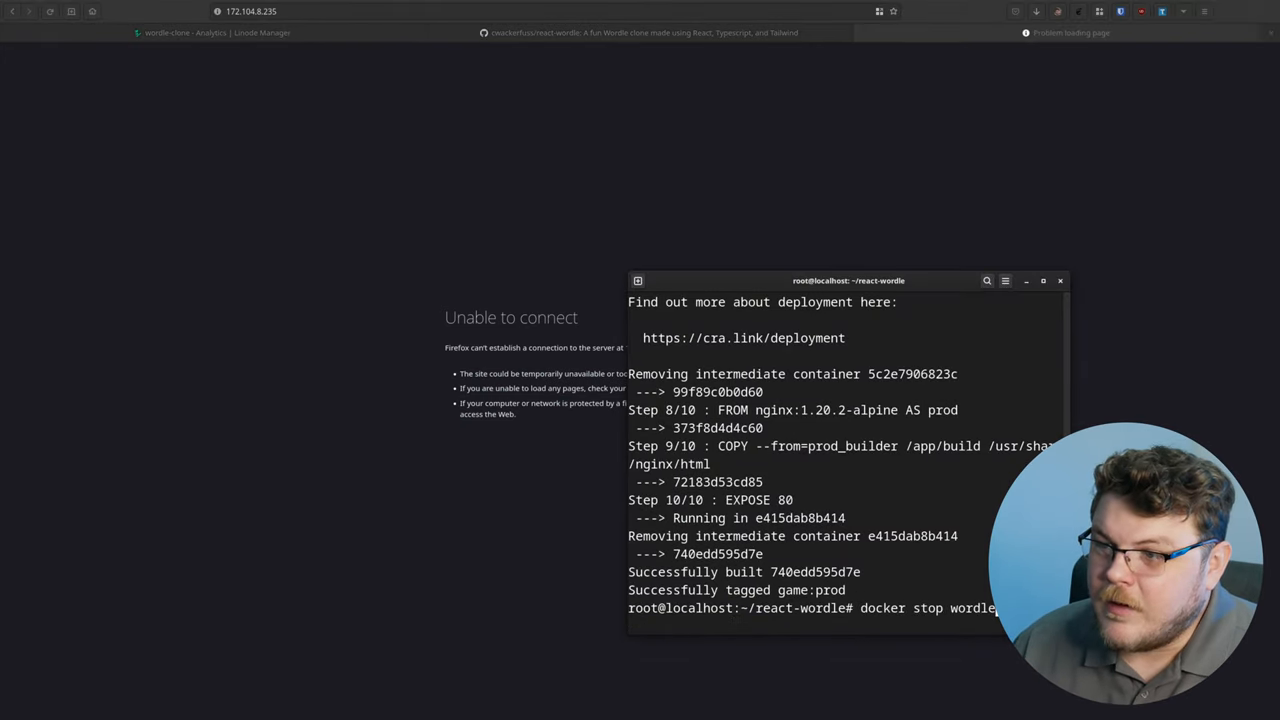
pyautogui.write('docker run --name wordle -p 80:80 game:prod')
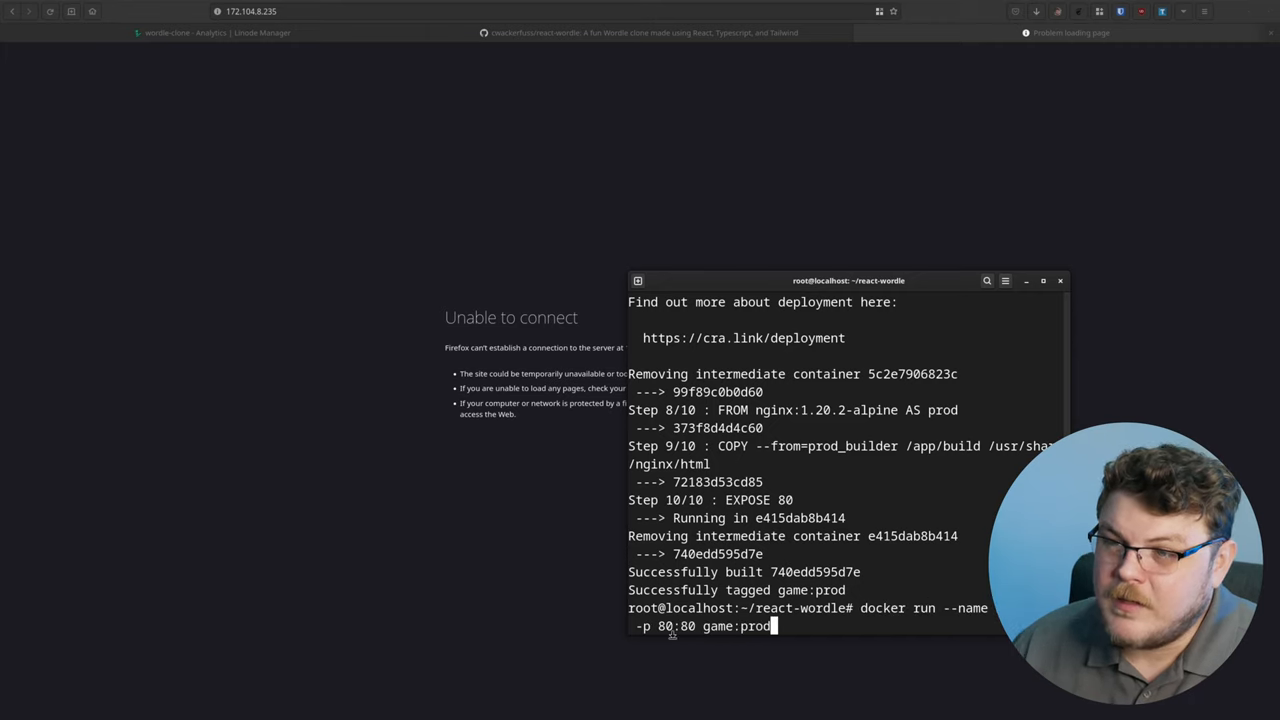
pyautogui.moveTo(864, 652)
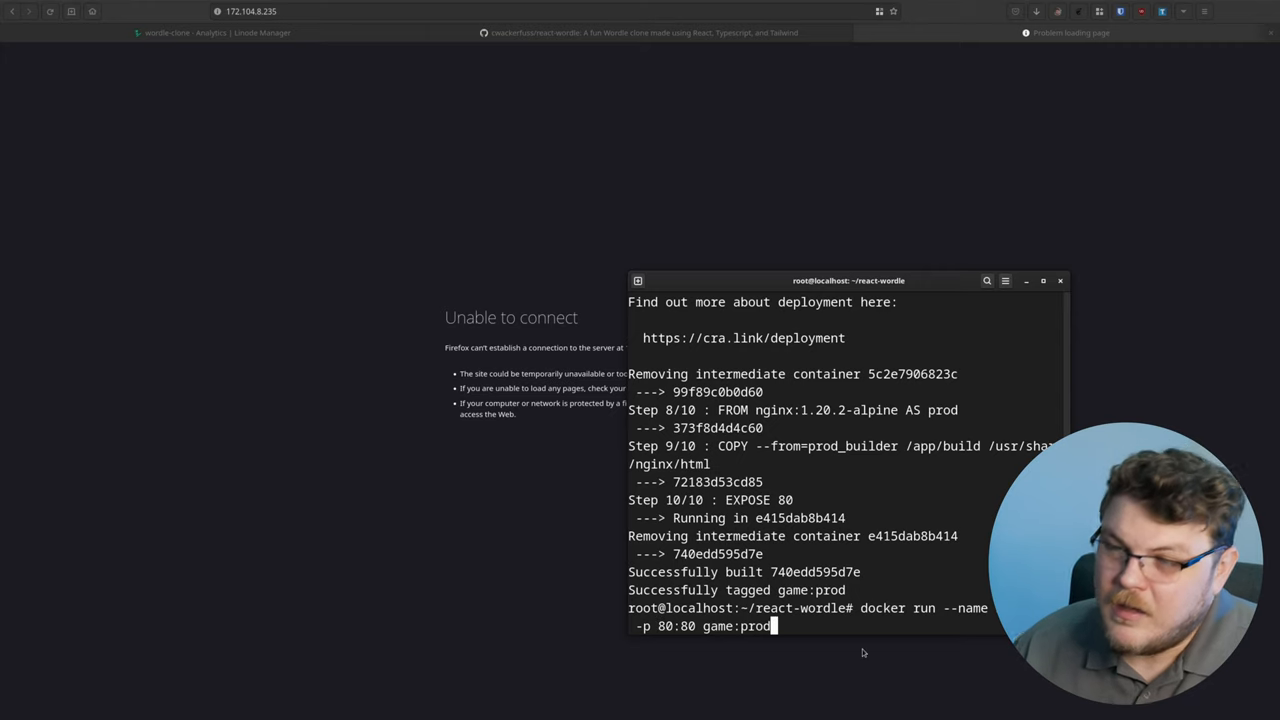